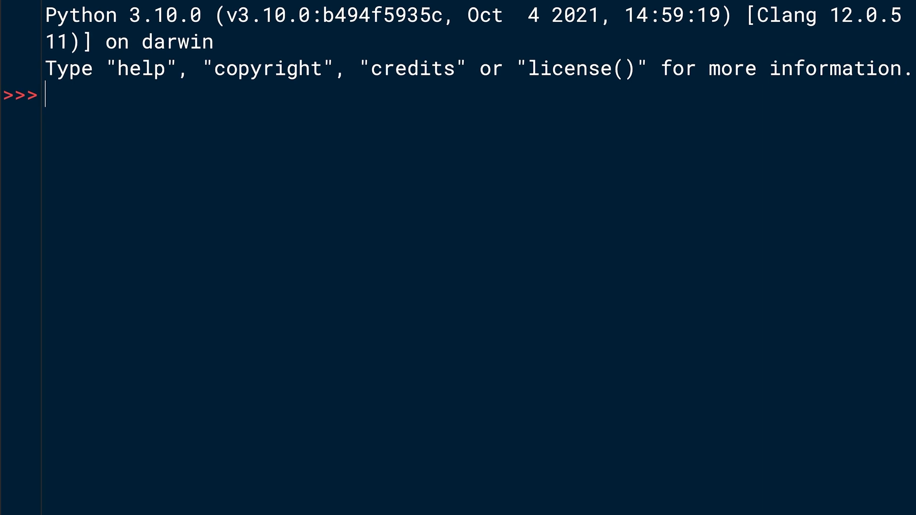
Create captains = {} and echo it to confirm the dictionary is empty
{"action": "type", "text": "cap"}
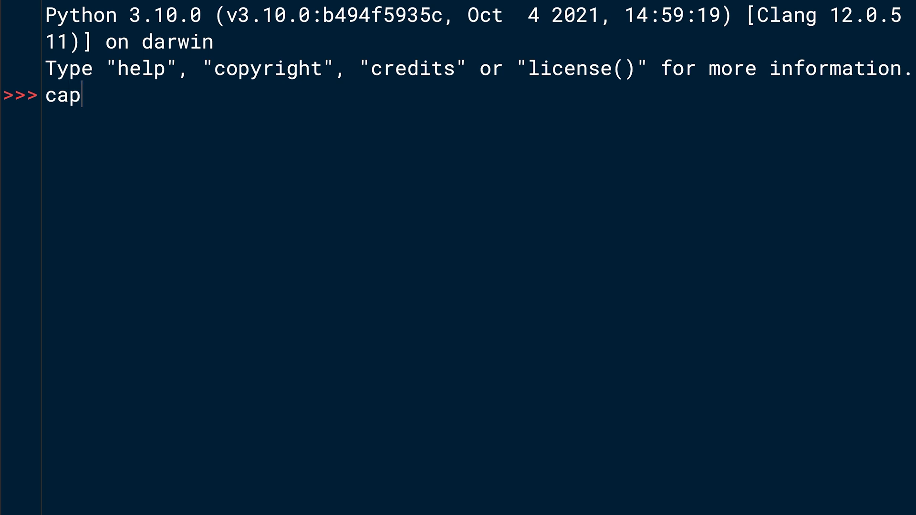
{"action": "type", "text": "tains"}
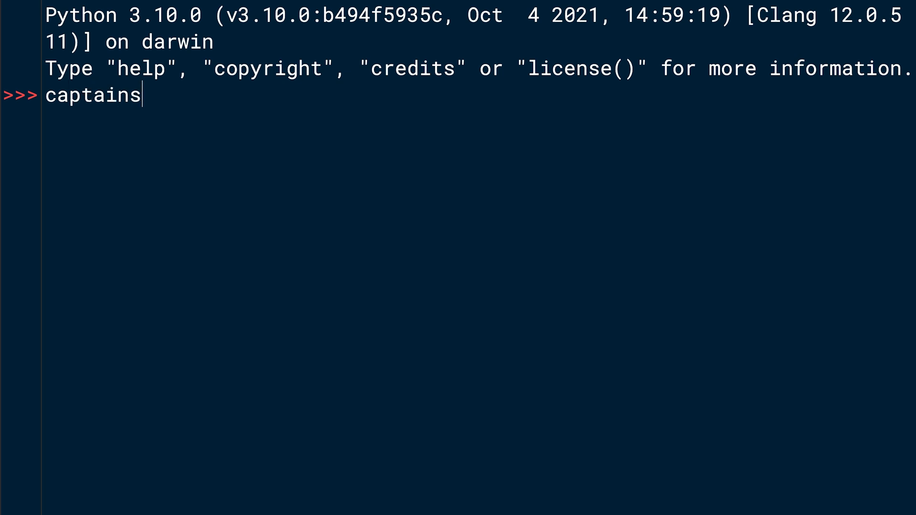
{"action": "type", "text": "="}
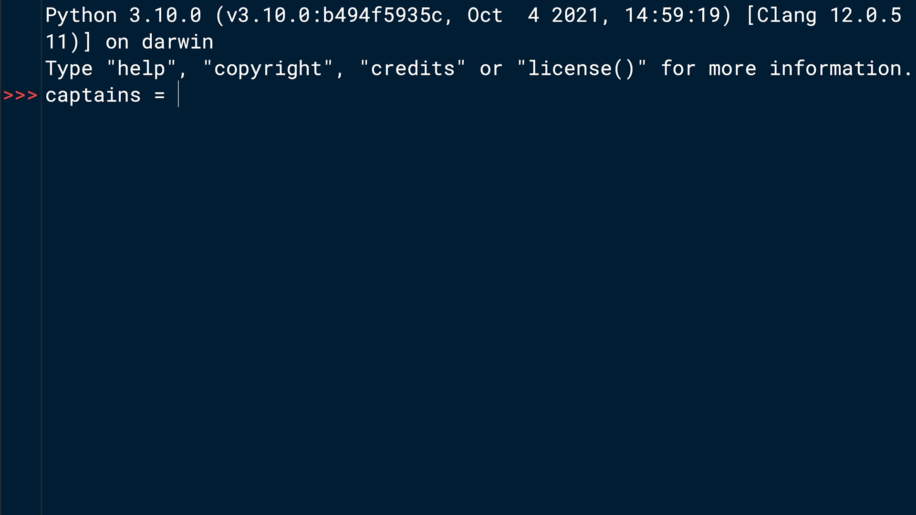
{"action": "type", "text": "{"}
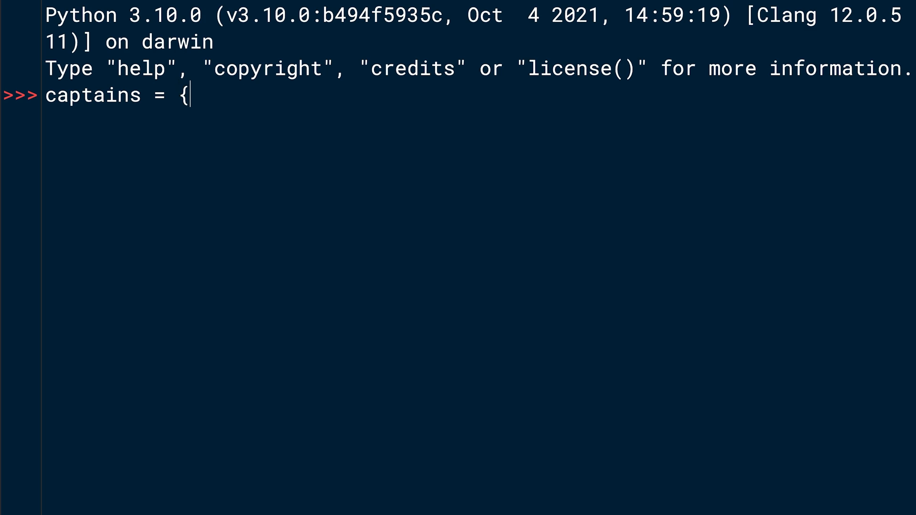
{"action": "type", "text": "}"}
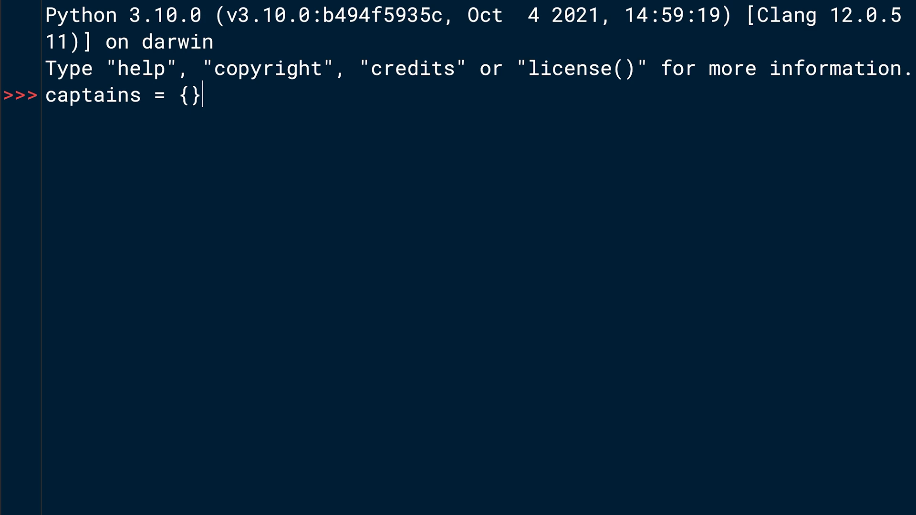
{"action": "type", "text": "capta"}
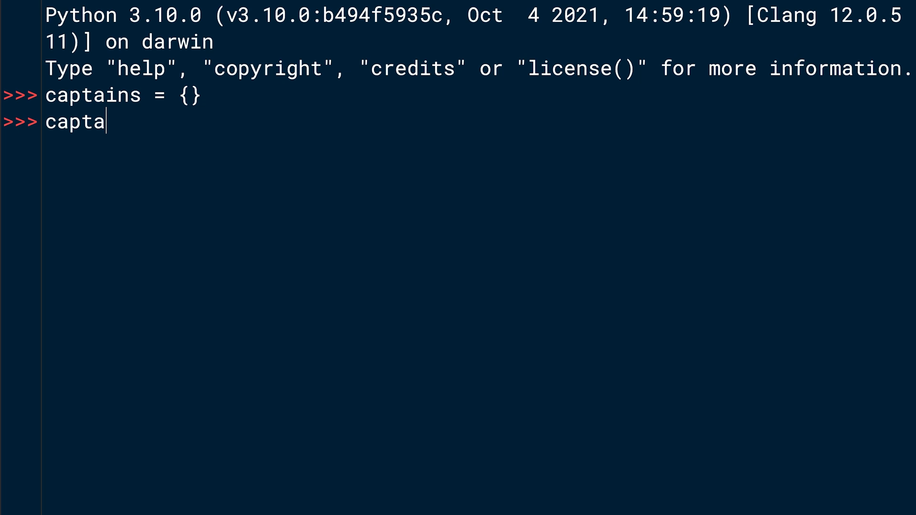
{"action": "key", "text": "Return"}
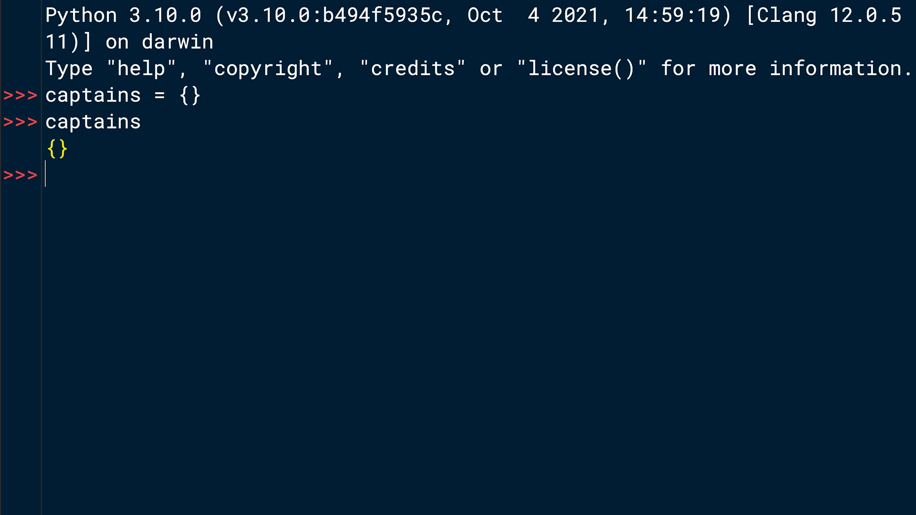
Redefine captains with dict() and echo it, again showing {}
{"action": "type", "text": "capt"}
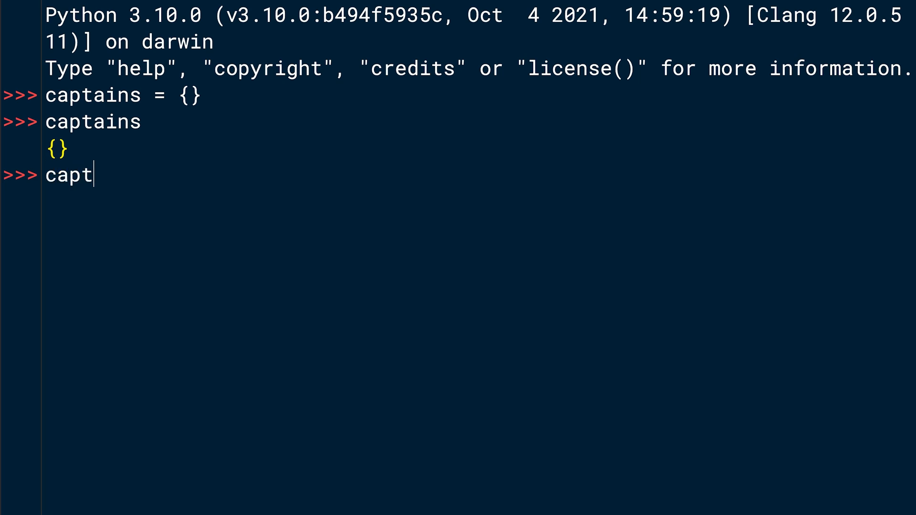
{"action": "type", "text": "ains ="}
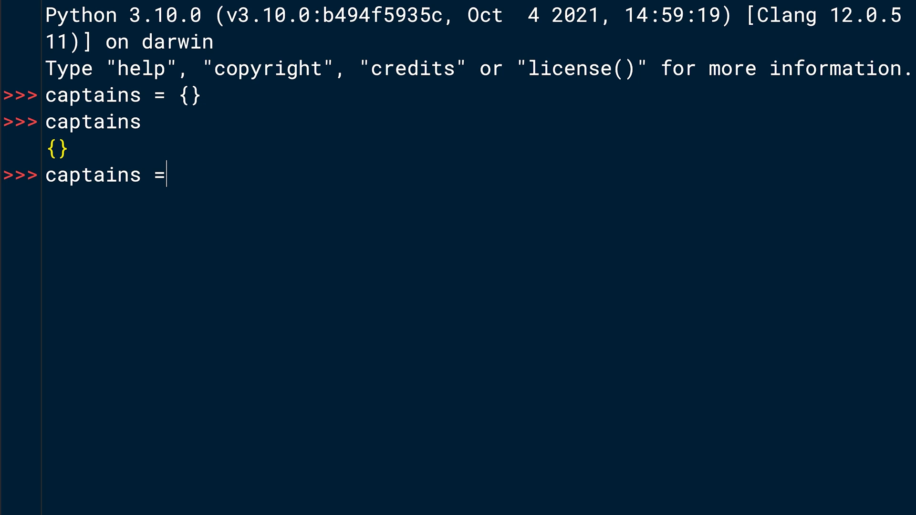
{"action": "type", "text": "dict()"}
{"action": "type", "text": "ca"}
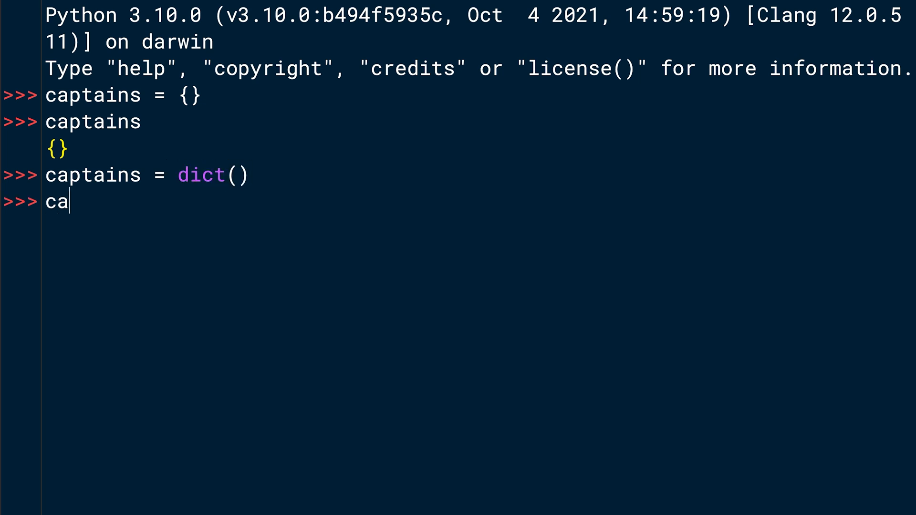
{"action": "key", "text": "Return"}
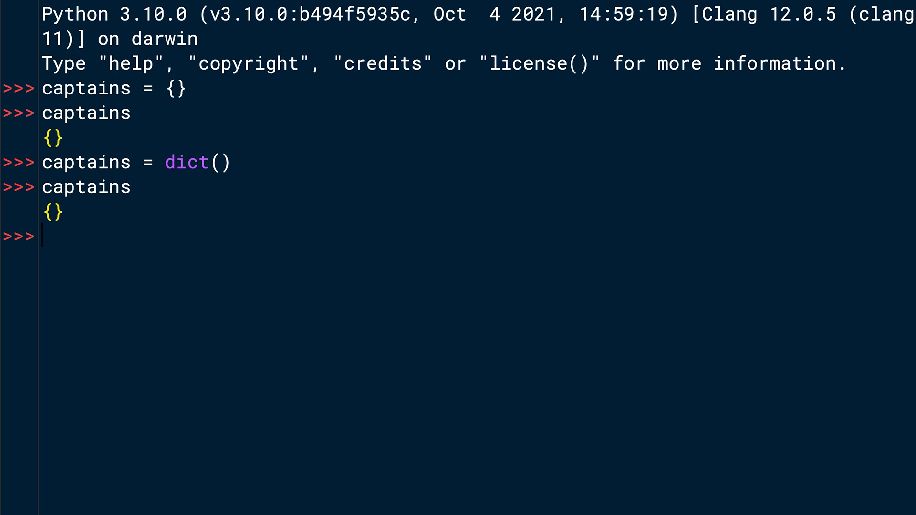
Assign captains["Enterprise"] = "Picard" and echo the dictionary with its first entry
{"action": "type", "text": "capta"}
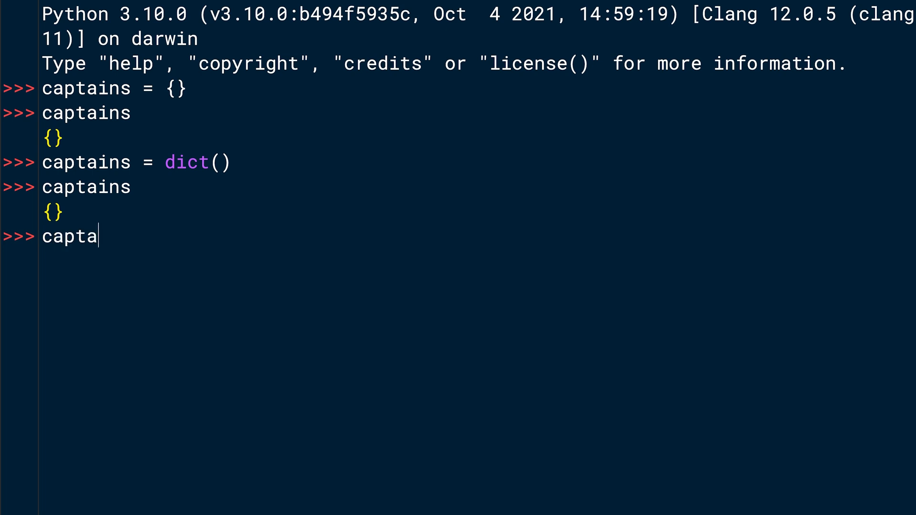
{"action": "type", "text": "ins["}
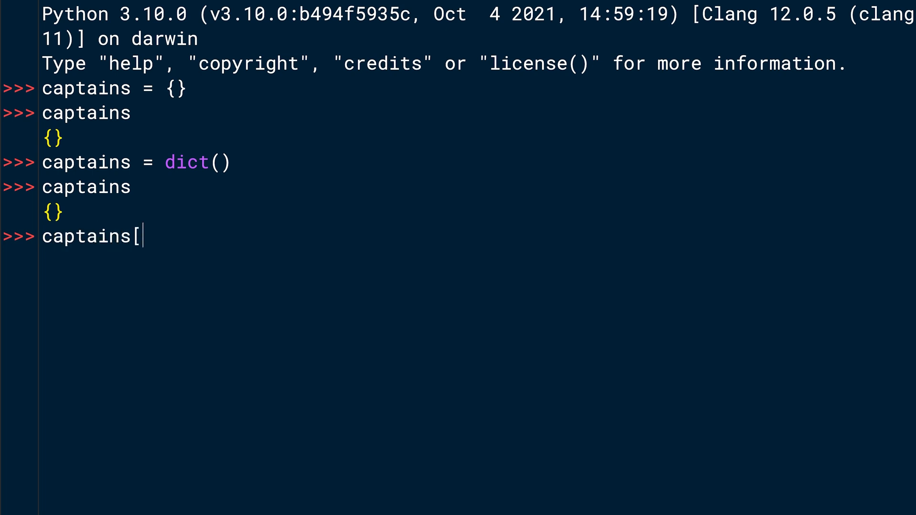
{"action": "type", "text": "\""}
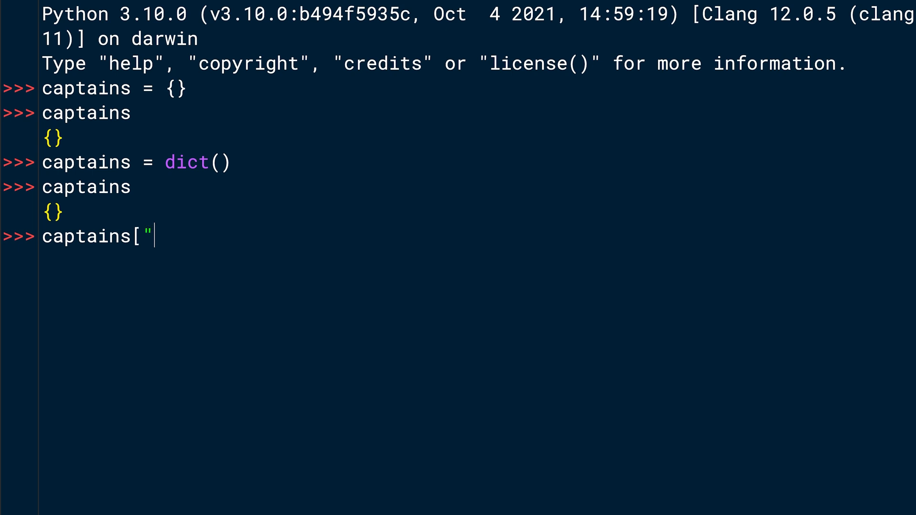
{"action": "type", "text": "Enterprise\"] ="}
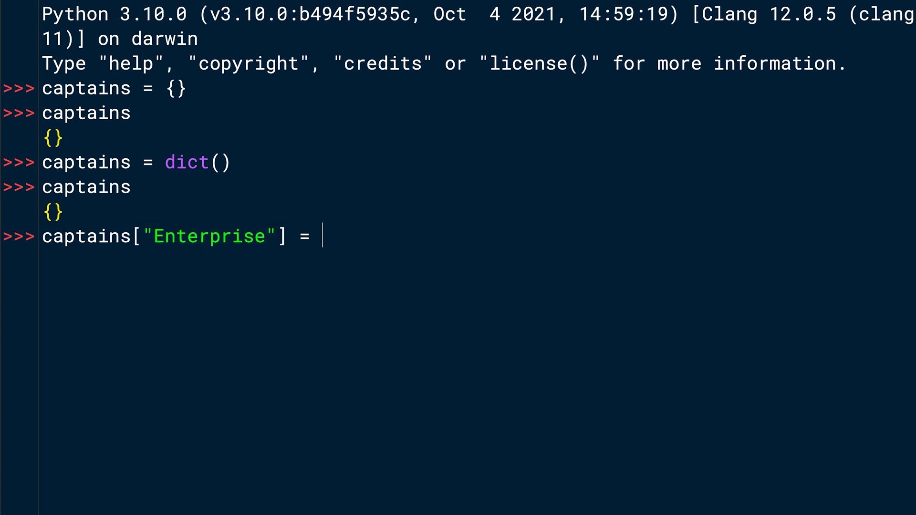
{"action": "type", "text": "\"Pica"}
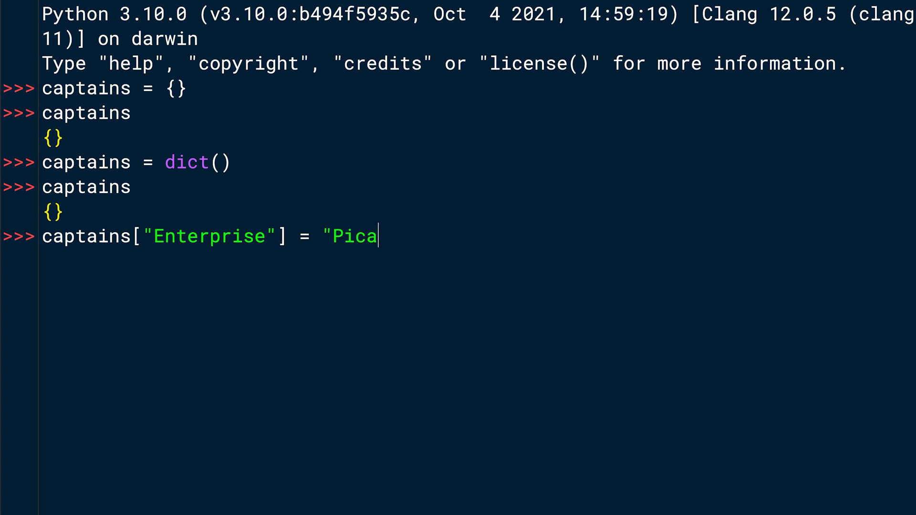
{"action": "type", "text": "rd\""}
{"action": "type", "text": "ca"}
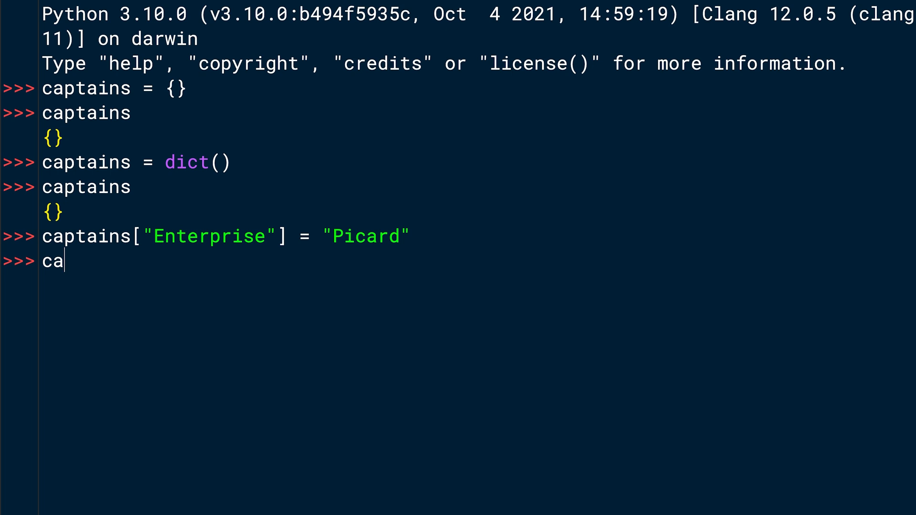
{"action": "type", "text": "ptains"}
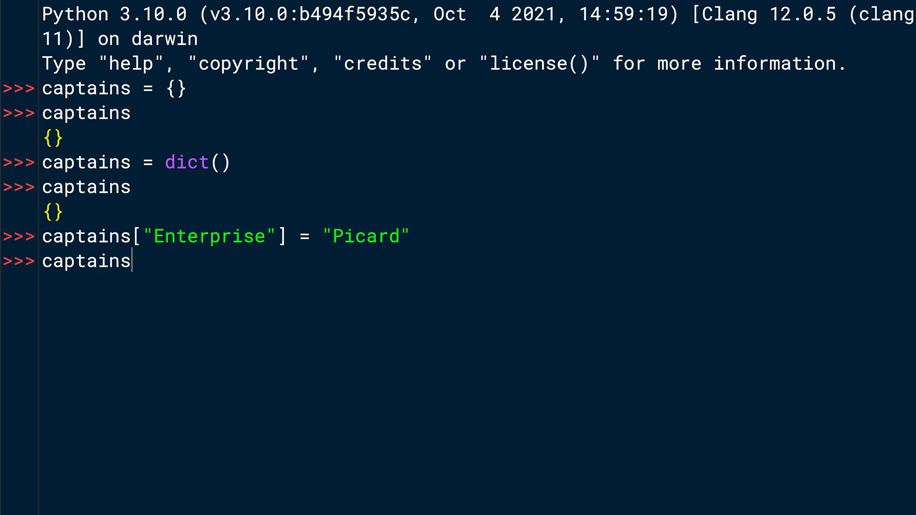
{"action": "key", "text": "Return"}
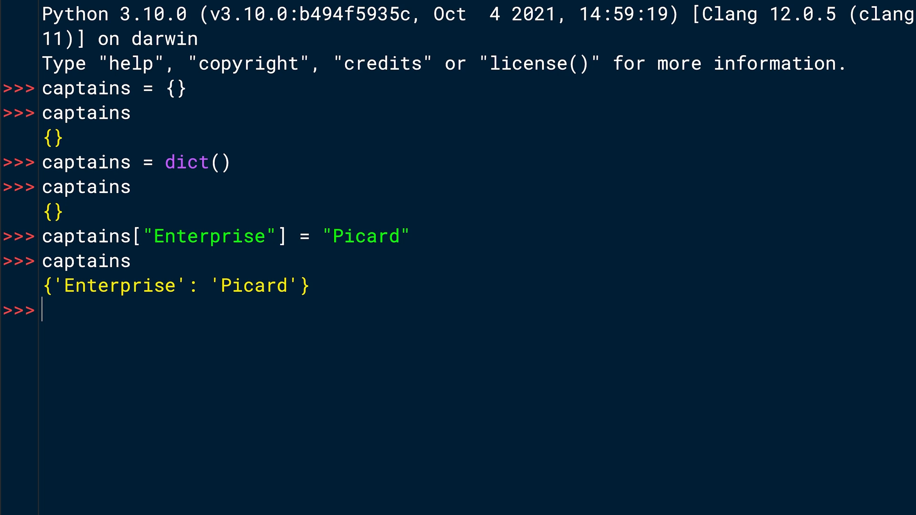
Add Voyager → Janeway and Defiant → Sisko to captains
{"action": "type", "text": "captain"}
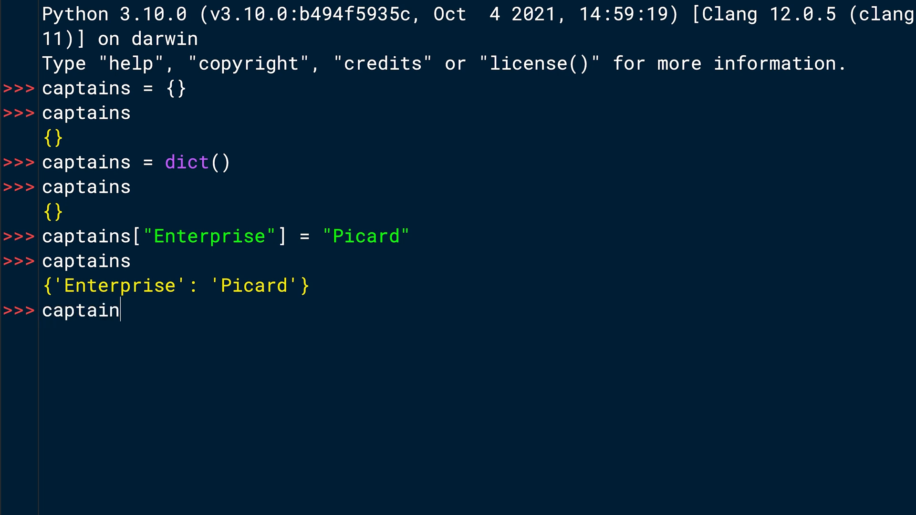
{"action": "type", "text": "s[\"Vo"}
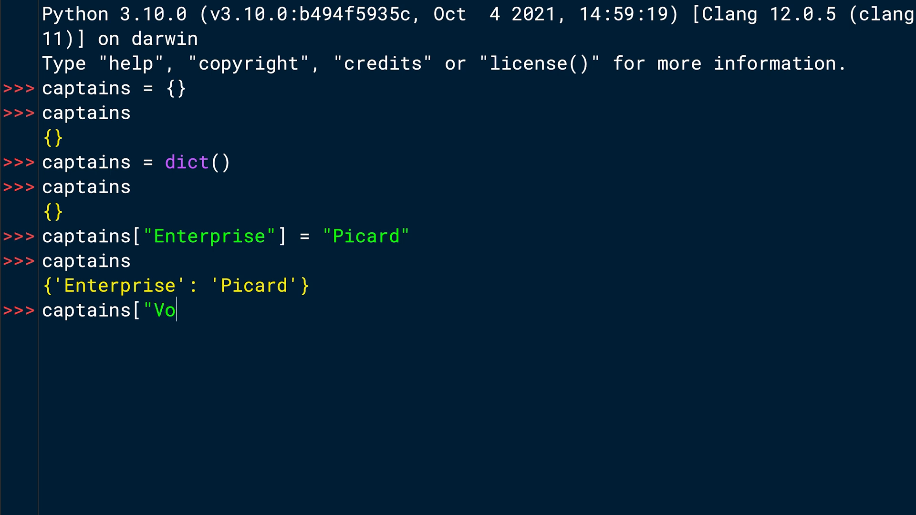
{"action": "type", "text": "yager\"] = \"J"}
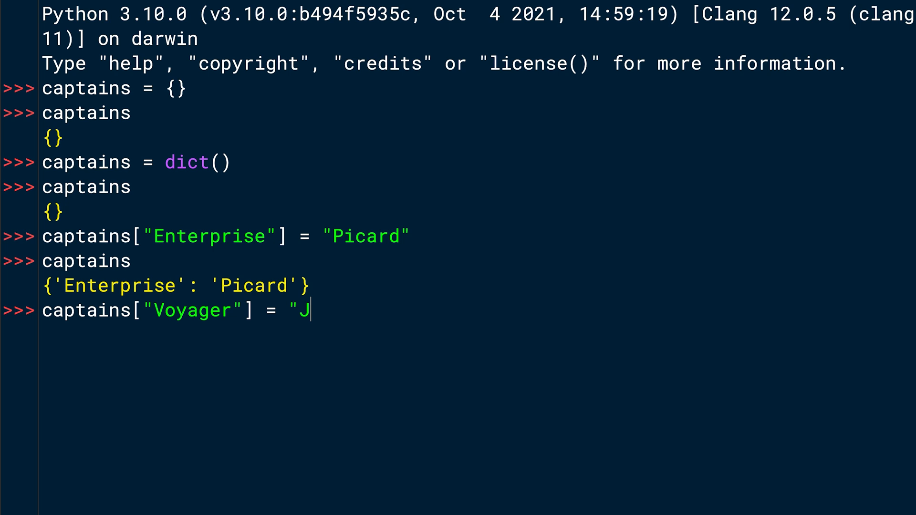
{"action": "type", "text": "aneway\""}
{"action": "type", "text": "captains["}
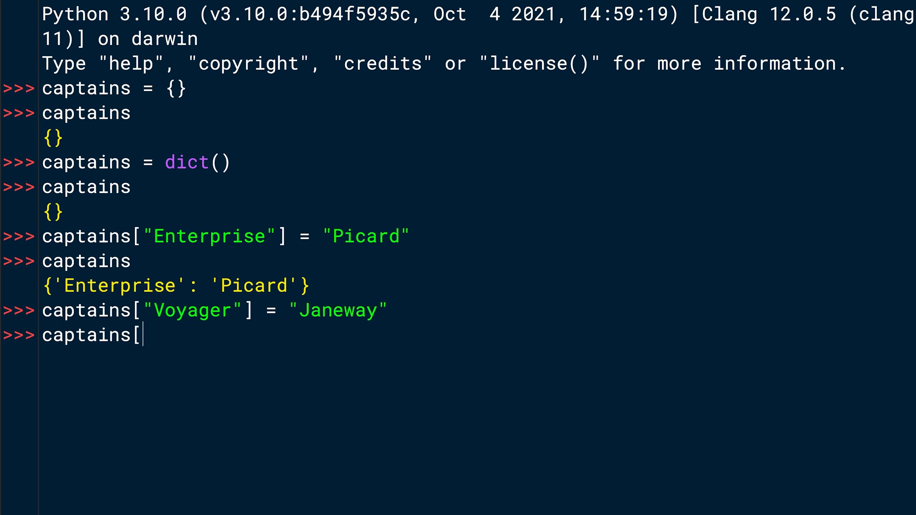
{"action": "type", "text": "\"Defiant"}
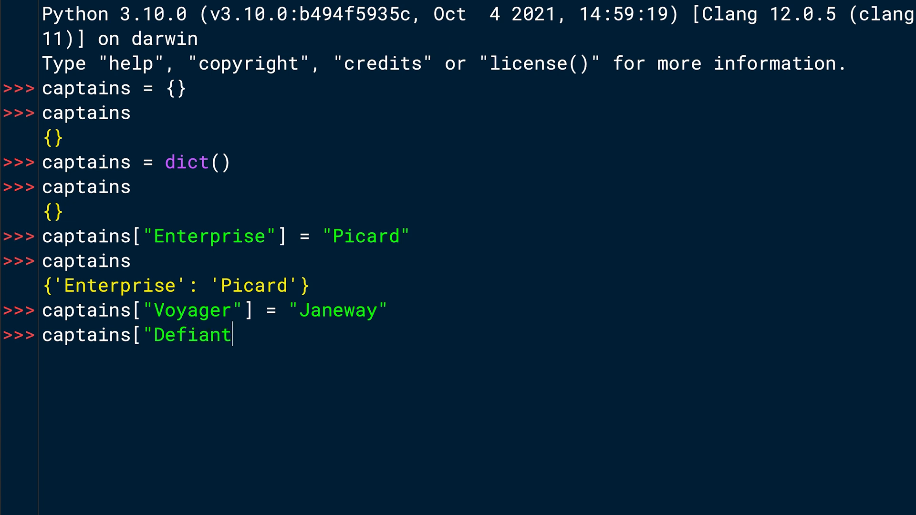
{"action": "type", "text": "\"] ="}
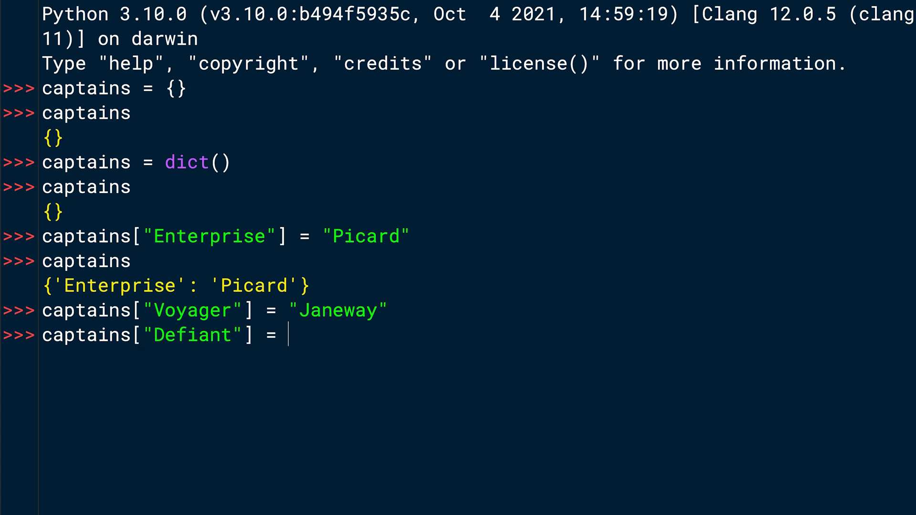
{"action": "type", "text": "\"Sisko\""}
{"action": "type", "text": "captai"}
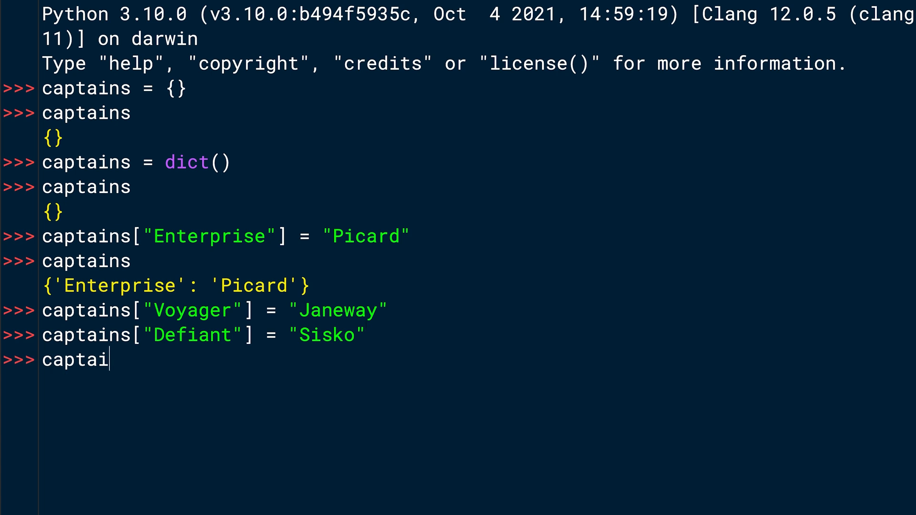
{"action": "key", "text": "Return"}
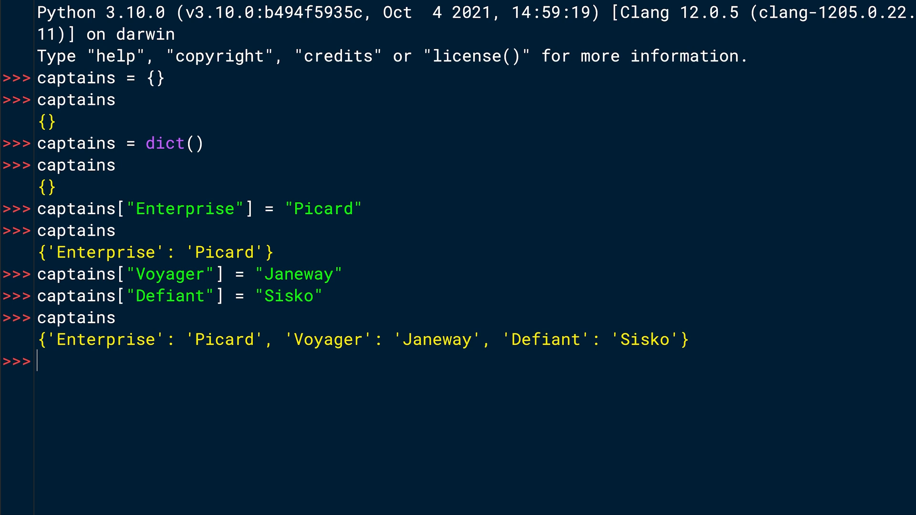
Write the condition if "Enterprise" not in captains: and begin its body
{"action": "type", "text": "if \""}
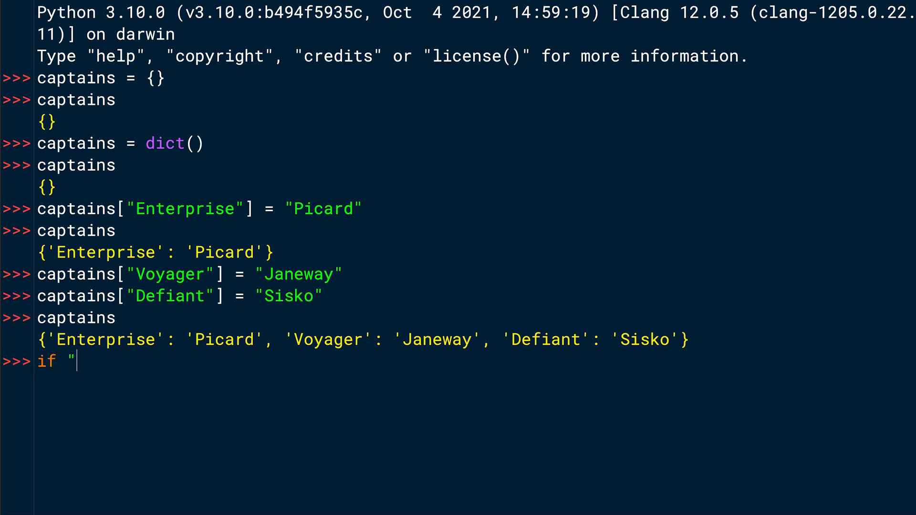
{"action": "type", "text": "En"}
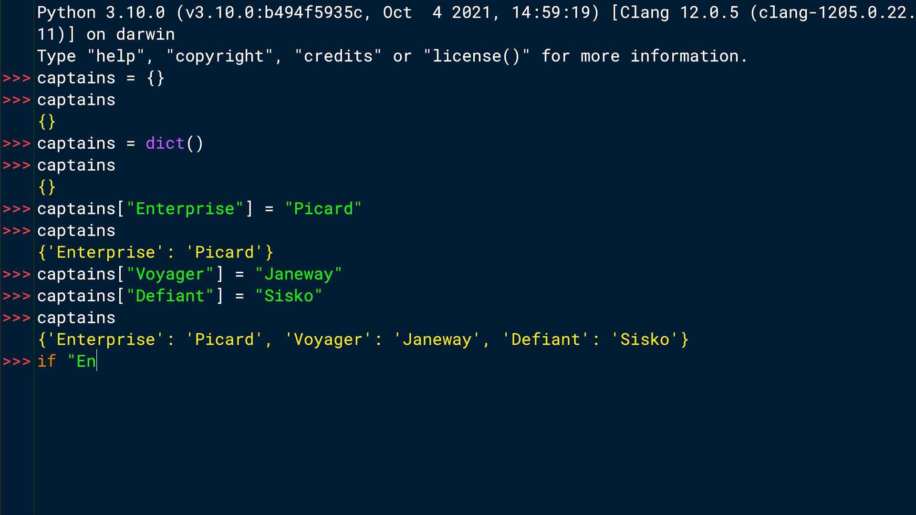
{"action": "type", "text": "terpri"}
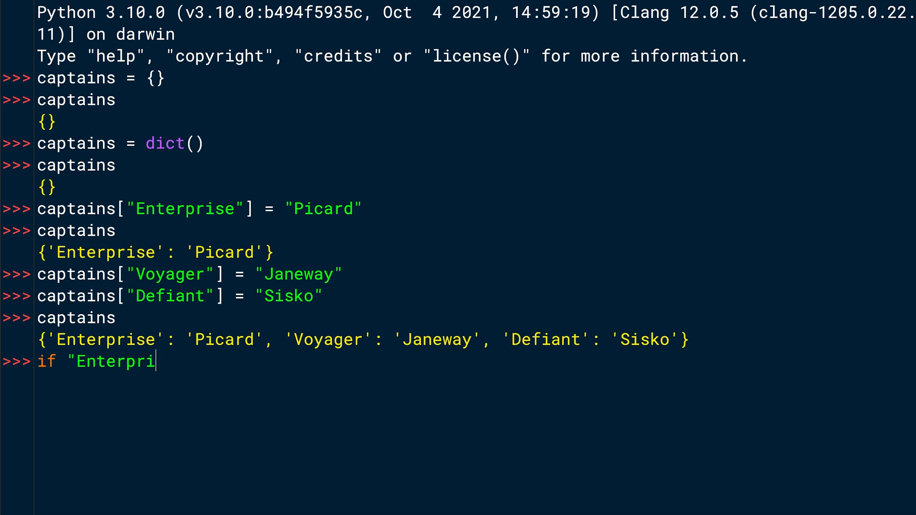
{"action": "type", "text": "se\" n"}
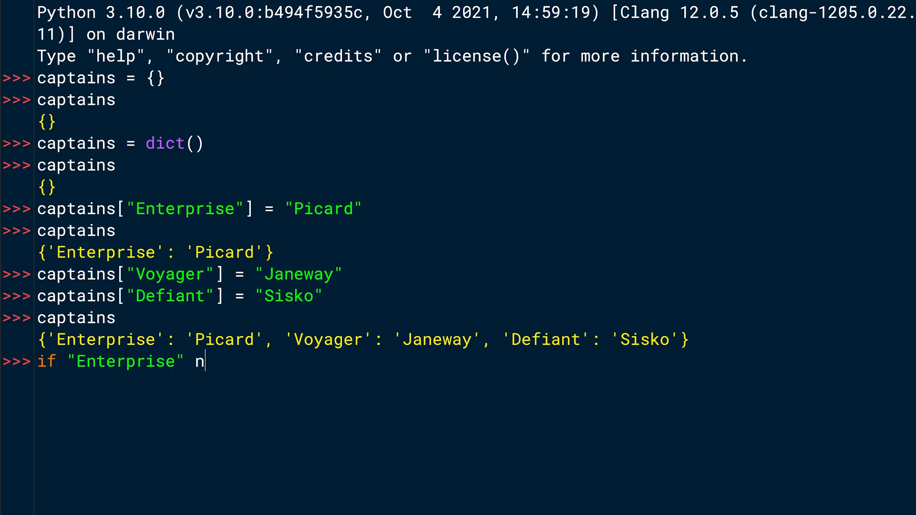
{"action": "type", "text": "ot in"}
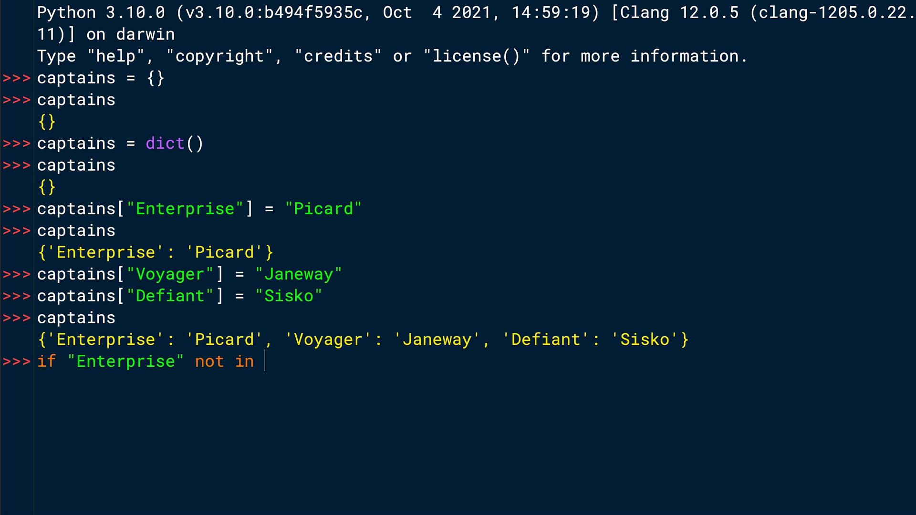
{"action": "type", "text": "captai"}
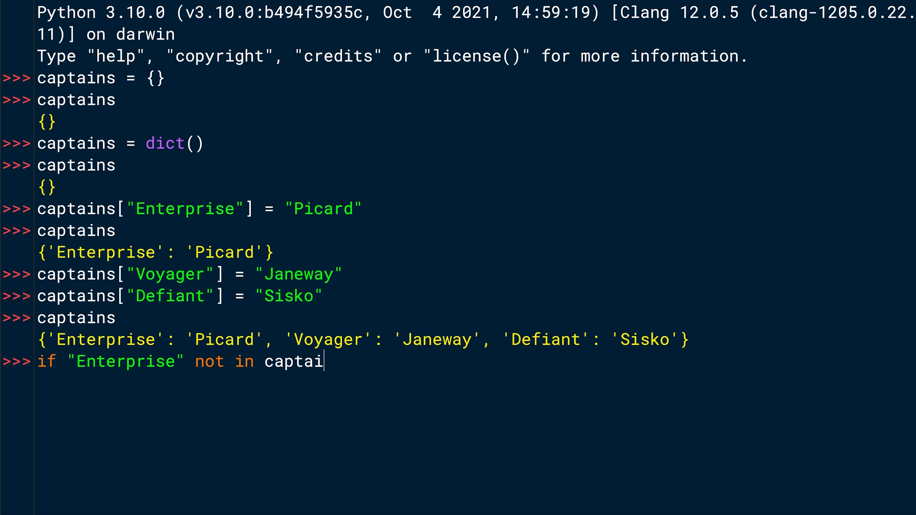
{"action": "type", "text": "ns:"}
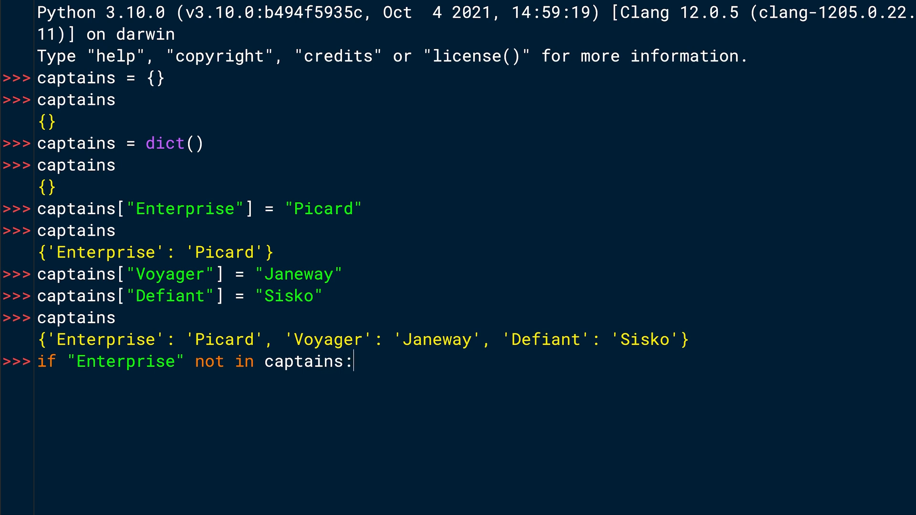
{"action": "key", "text": "Return"}
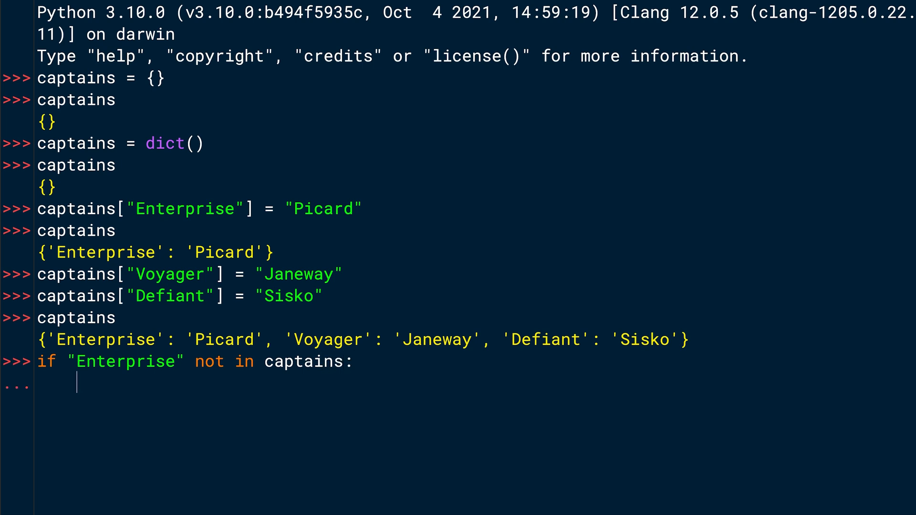
Assign "unknown" to Enterprise inside the block, run it, and echo captains still showing Picard
{"action": "type", "text": "ca"}
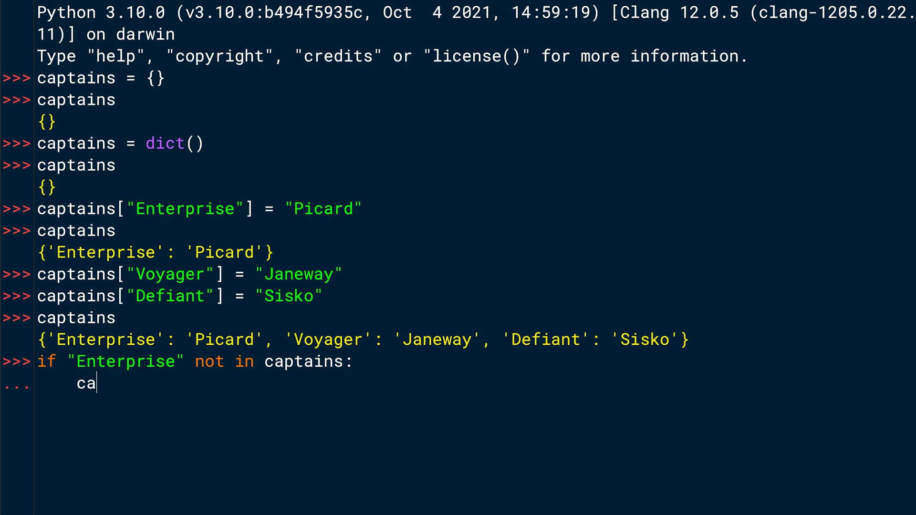
{"action": "type", "text": "ptai"}
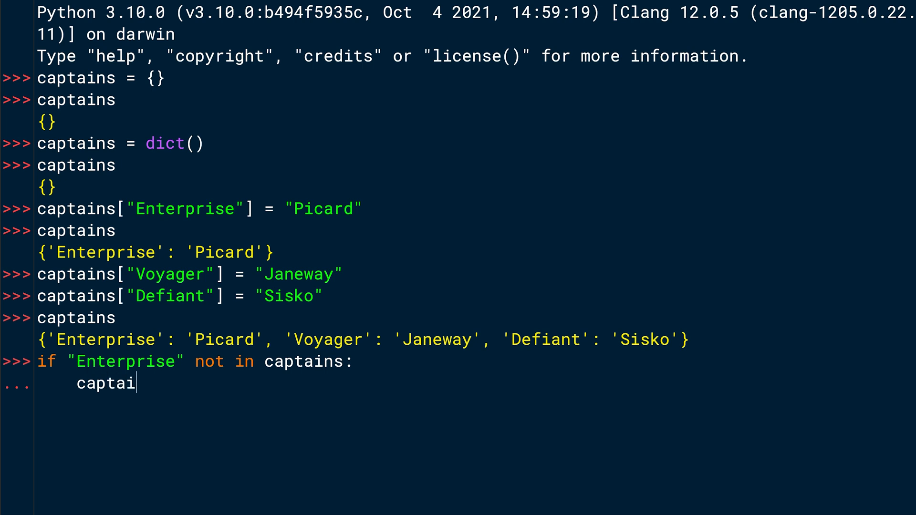
{"action": "type", "text": "ns"}
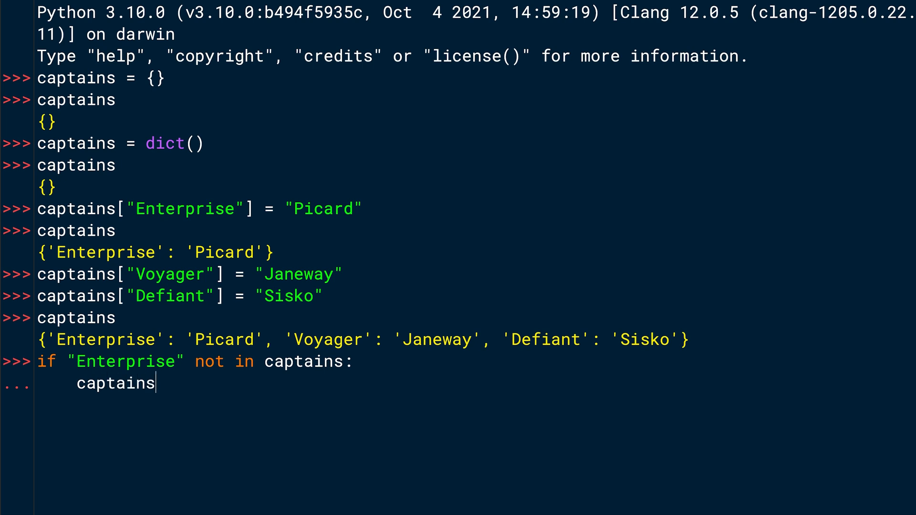
{"action": "type", "text": "[\"En"}
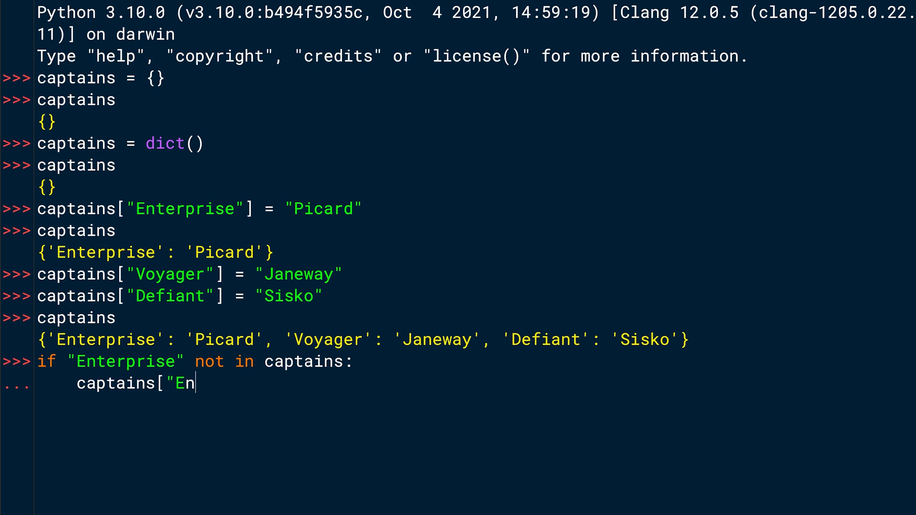
{"action": "type", "text": "terprise\"] ="}
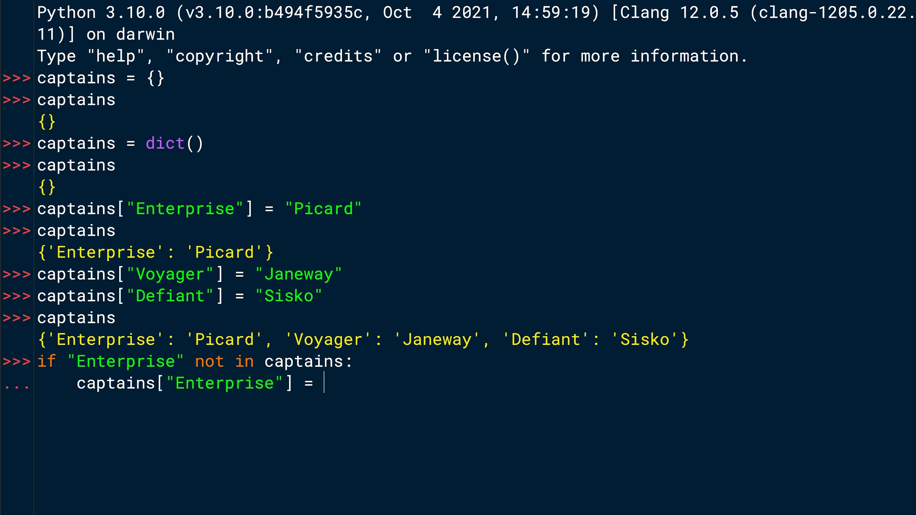
{"action": "type", "text": "\"unkn"}
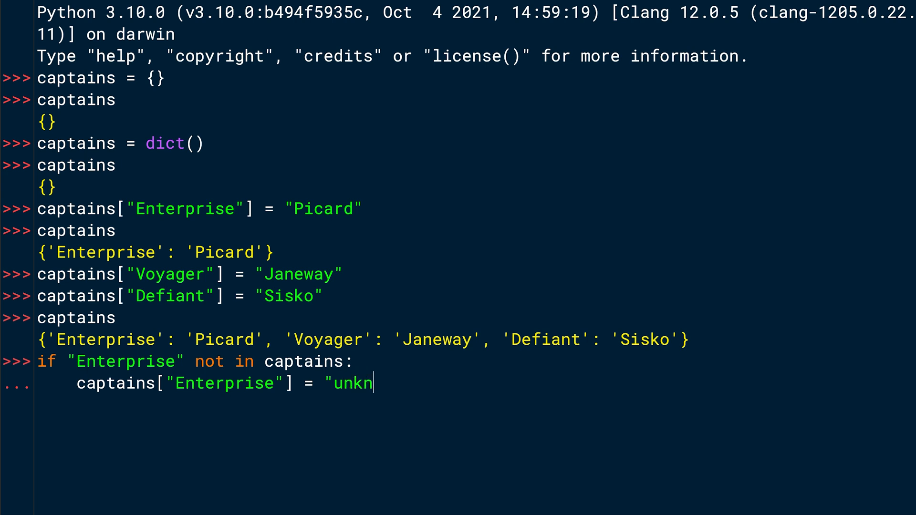
{"action": "type", "text": "own\""}
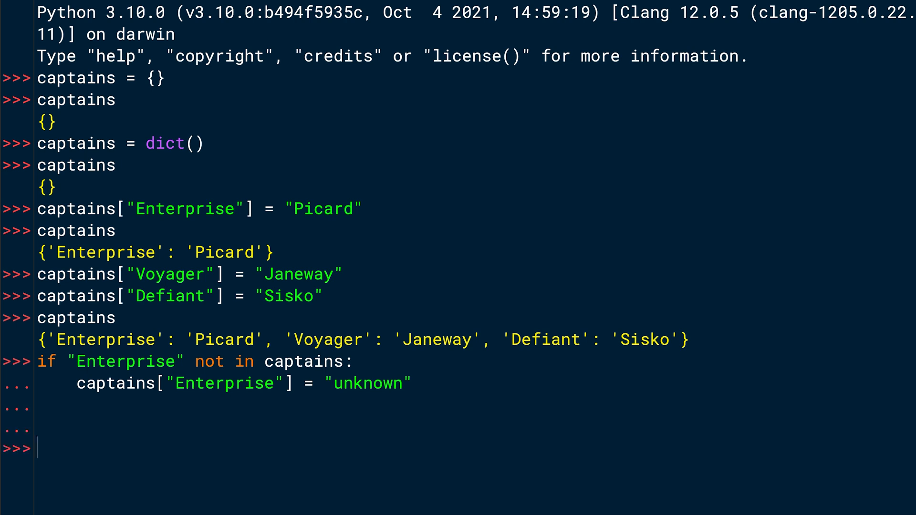
{"action": "type", "text": "ca"}
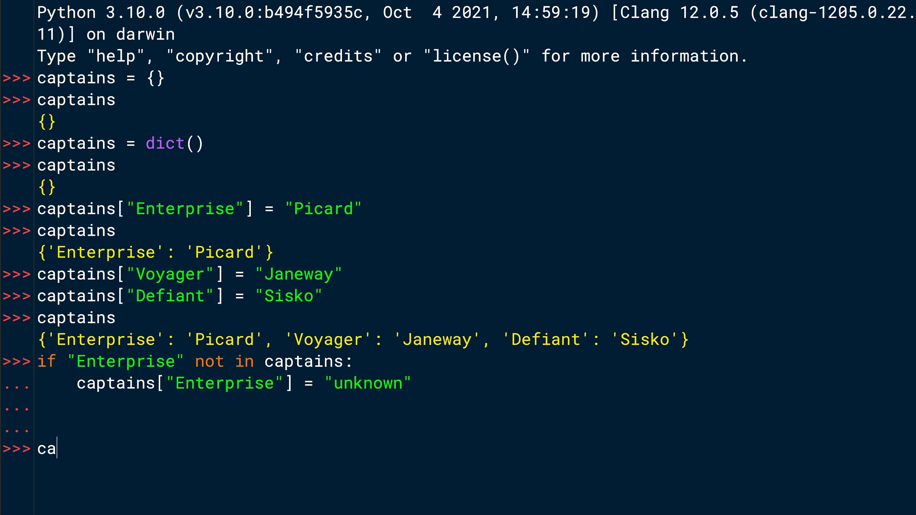
{"action": "type", "text": "ptains"}
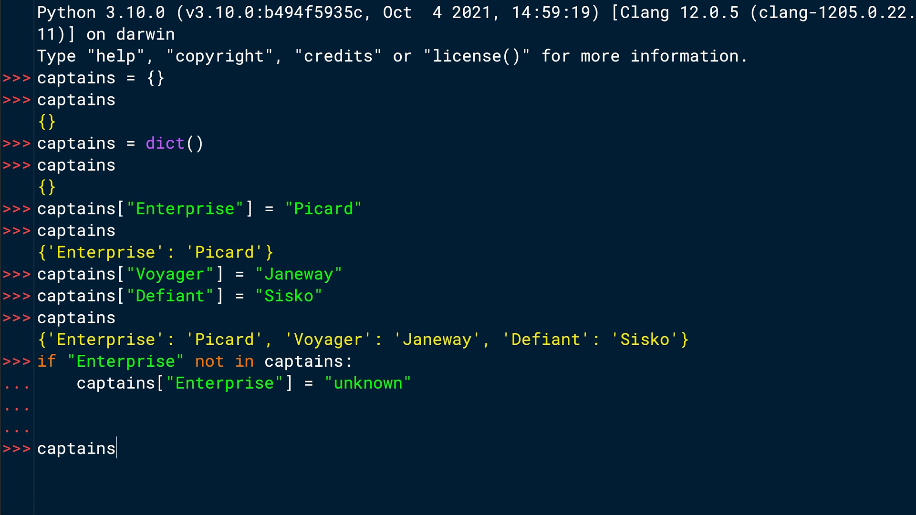
{"action": "key", "text": "Return"}
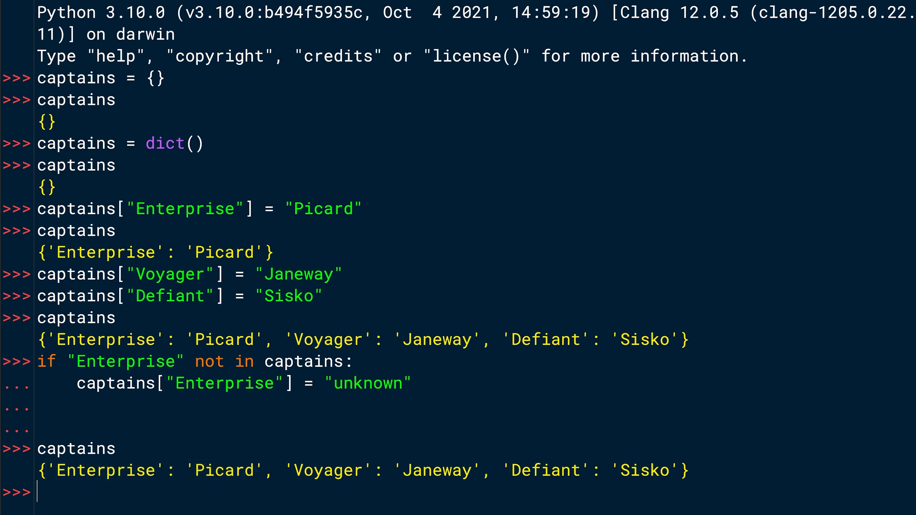
Write the condition checking "Discovery" is not in captains' keys and begin its body
{"action": "type", "text": "if"}
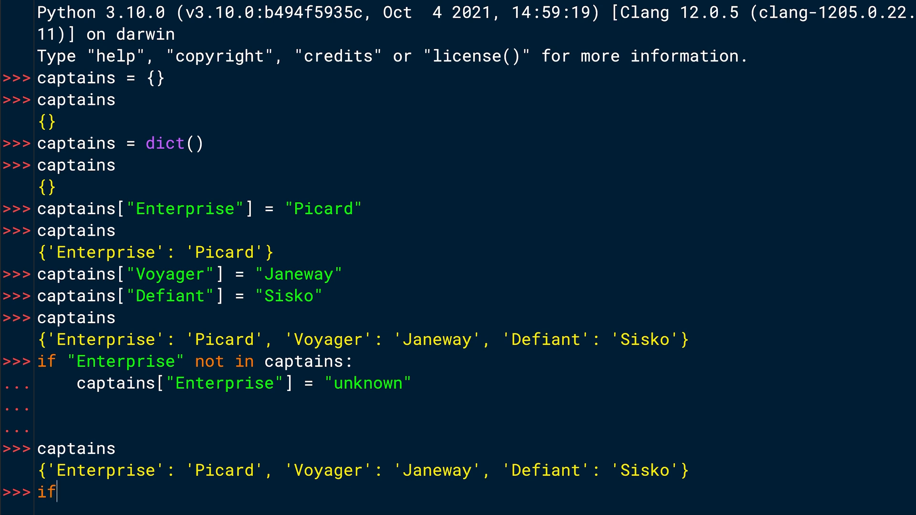
{"action": "type", "text": "\"Discover"}
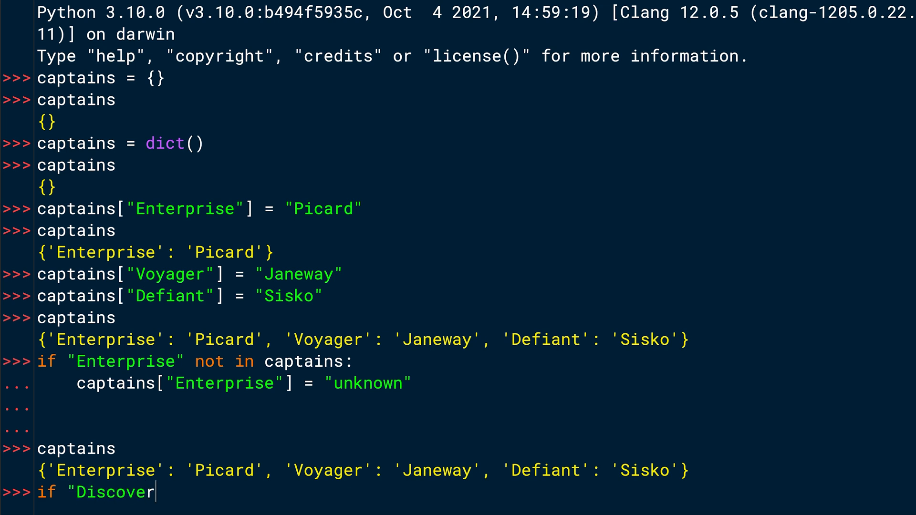
{"action": "type", "text": "y\" no"}
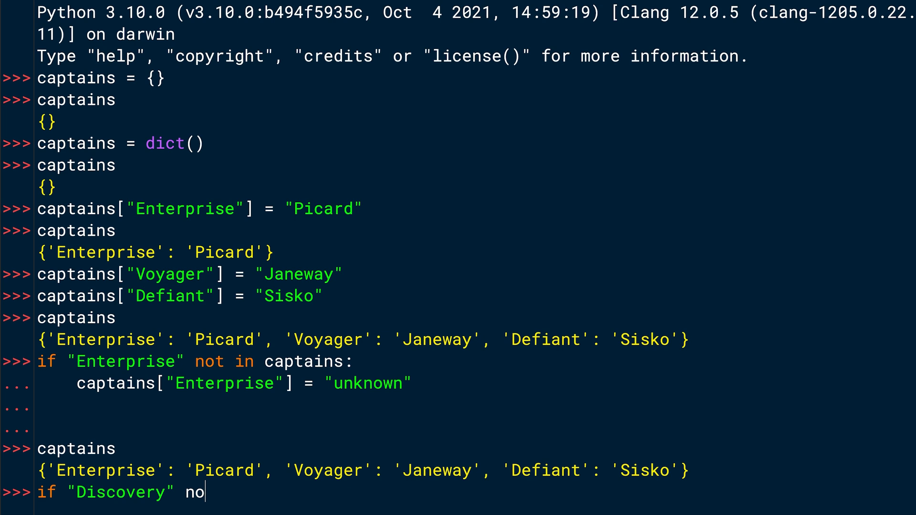
{"action": "type", "text": "t in captains.keys("}
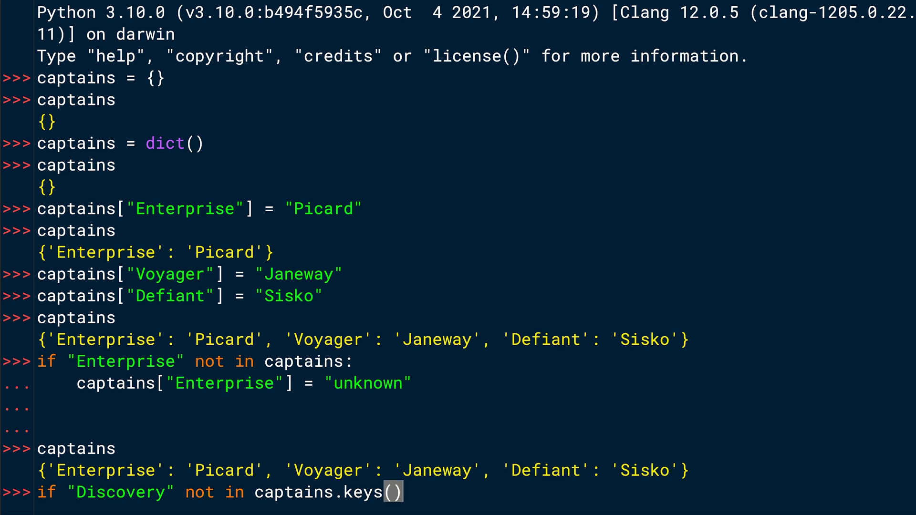
{"action": "key", "text": "Return"}
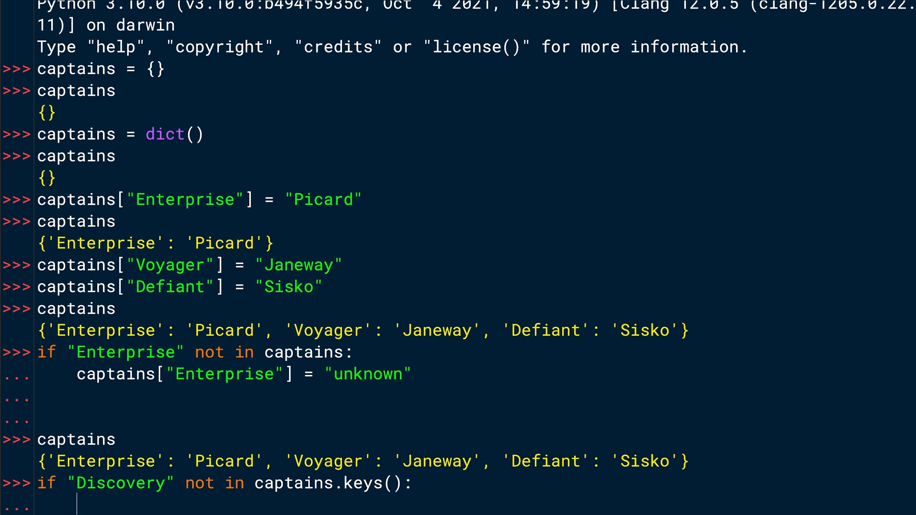
Assign captains["Discovery"] = "unknown" in the block, run it, and echo captains now including Discovery
{"action": "type", "text": "c"}
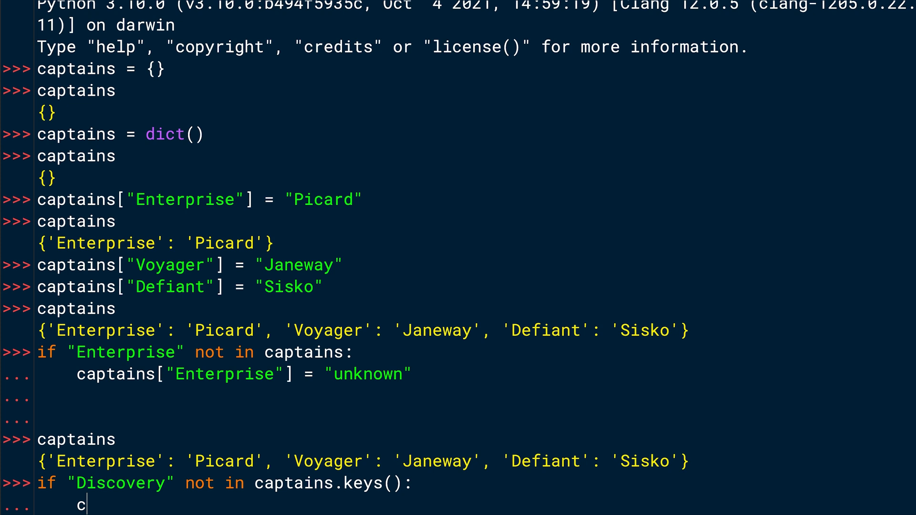
{"action": "type", "text": "aptains["}
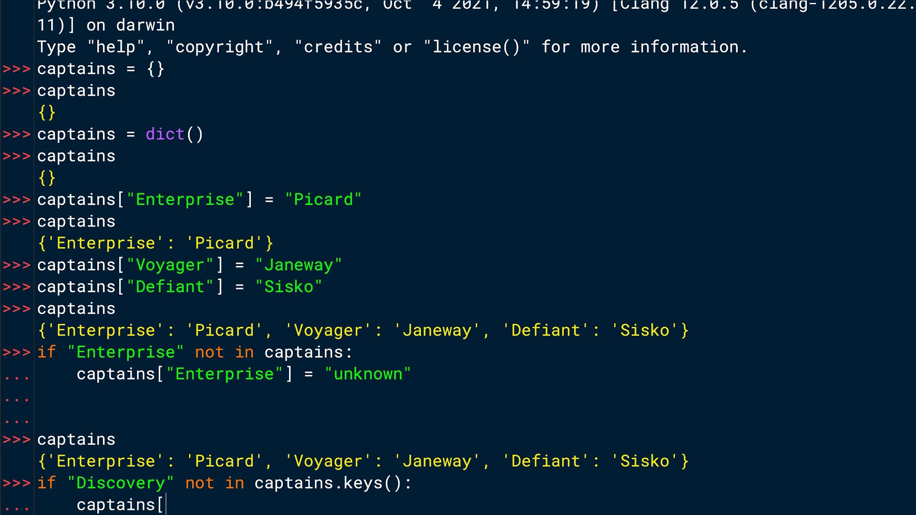
{"action": "type", "text": "\"Discovery"}
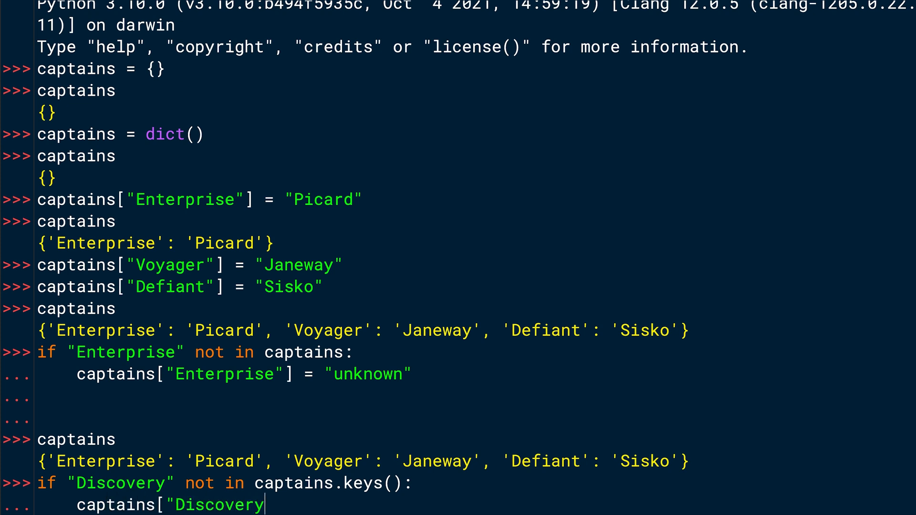
{"action": "type", "text": "\"] ="}
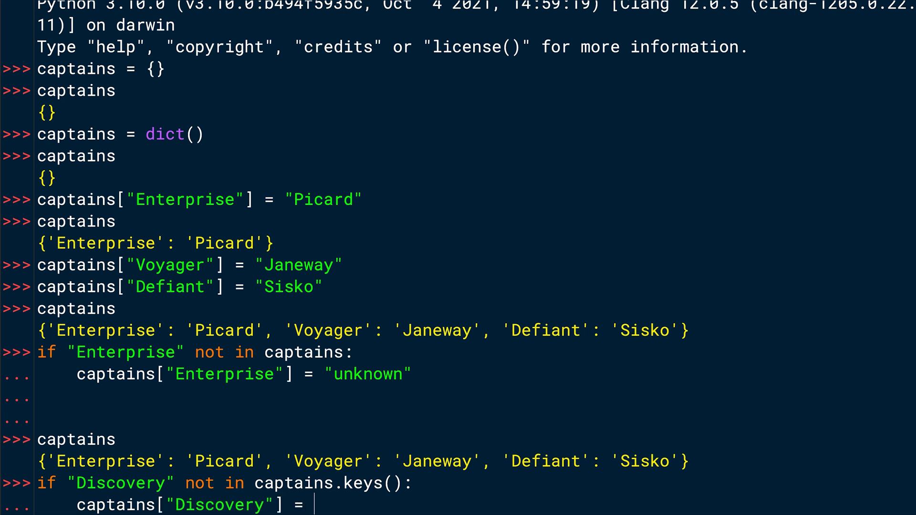
{"action": "type", "text": "\"unknown"}
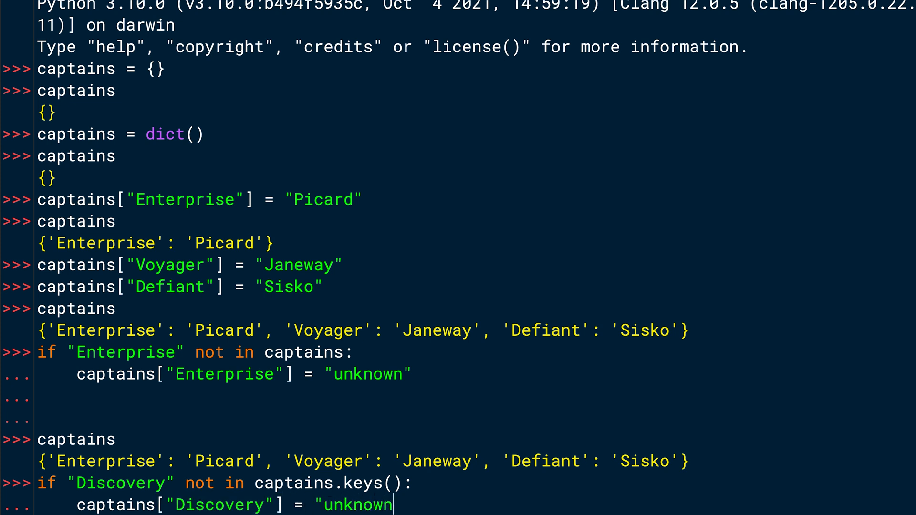
{"action": "type", "text": "\""}
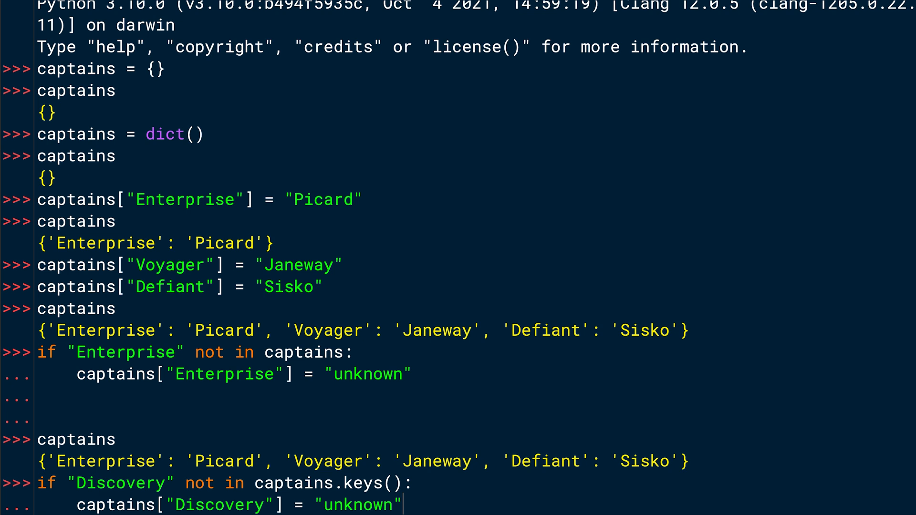
{"action": "scroll", "scroll_direction": "down", "scroll_amount": 3}
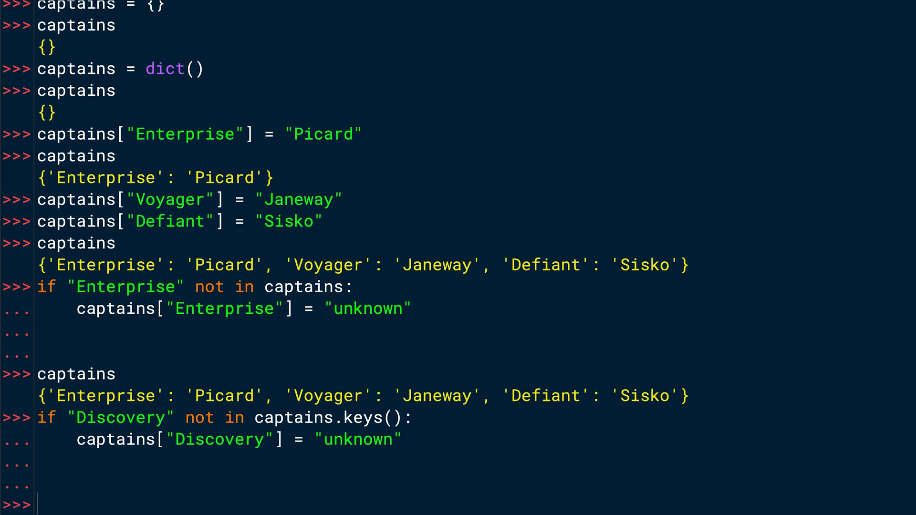
{"action": "type", "text": "captains"}
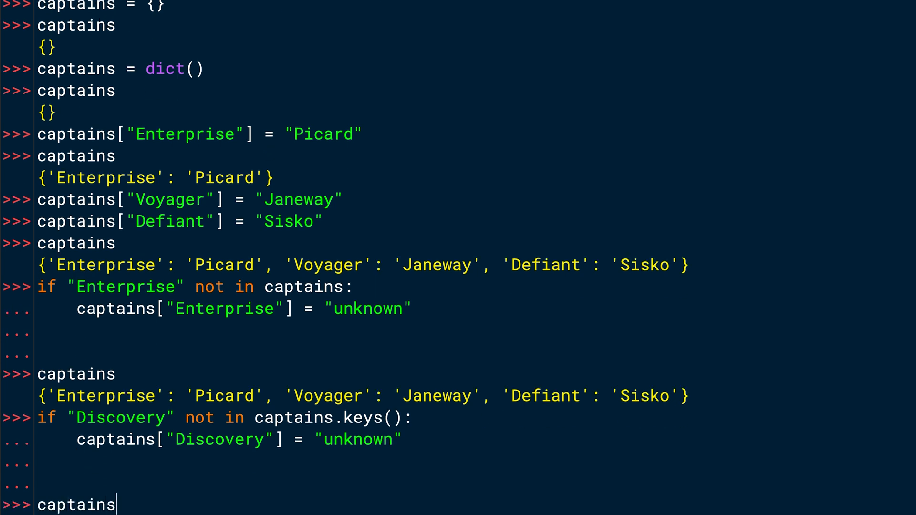
{"action": "key", "text": "Return"}
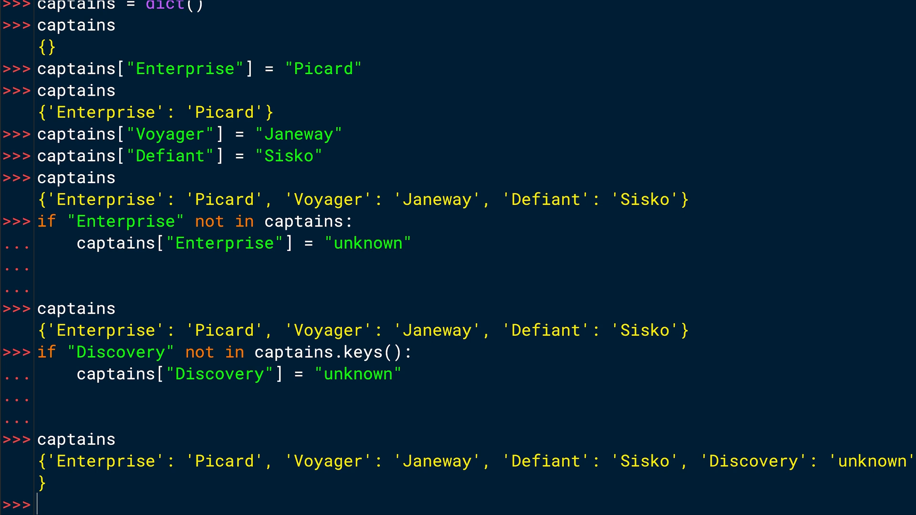
Enter the loop header for ship, captain in captains.items():
{"action": "type", "text": "for"}
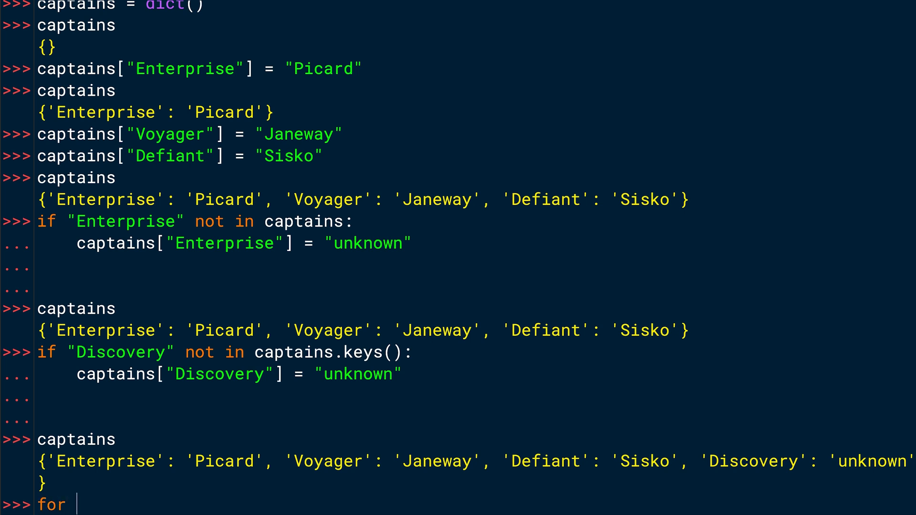
{"action": "type", "text": "s"}
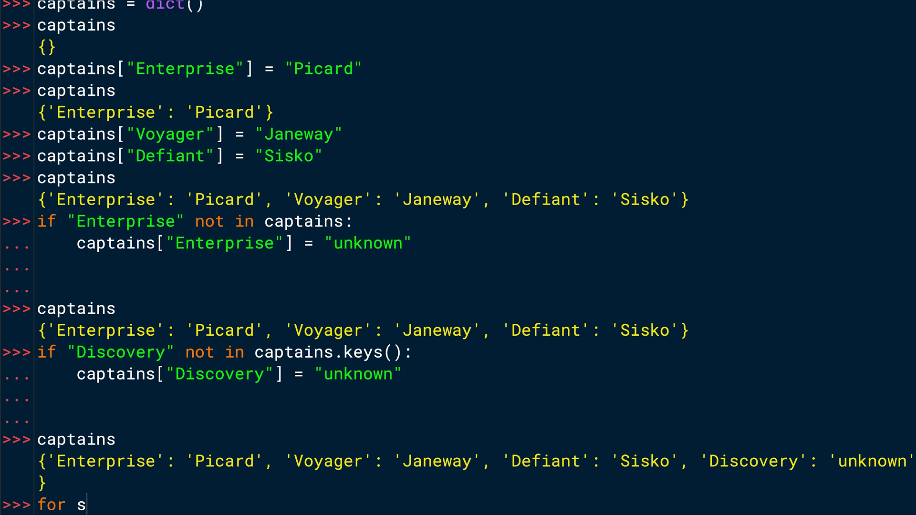
{"action": "type", "text": "hip,"}
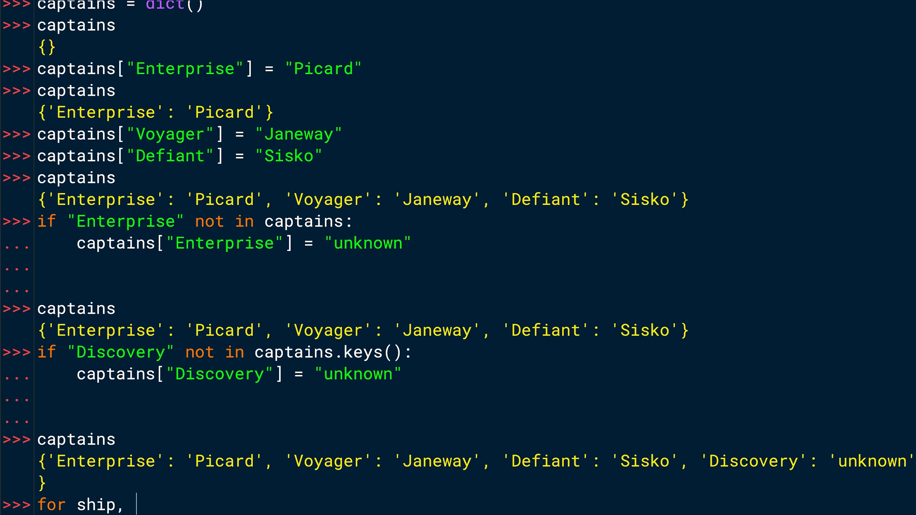
{"action": "type", "text": "capta"}
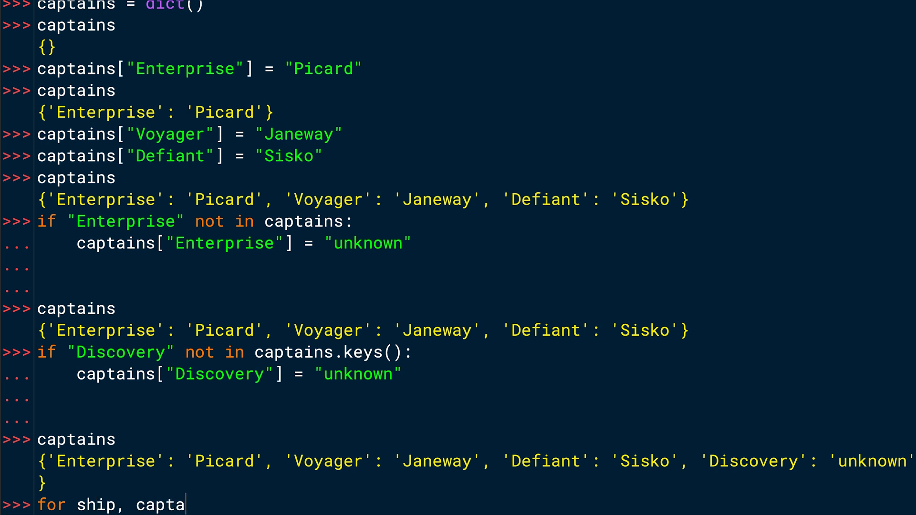
{"action": "type", "text": "in"}
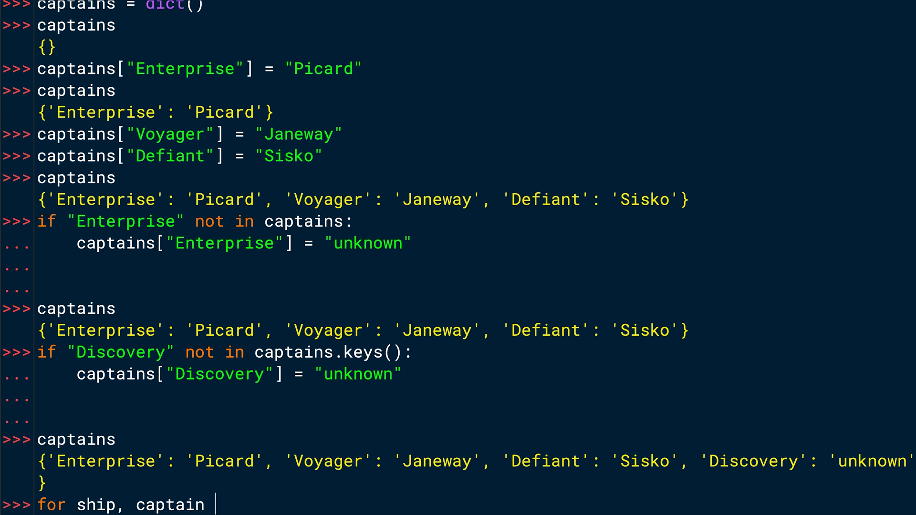
{"action": "type", "text": "in cap"}
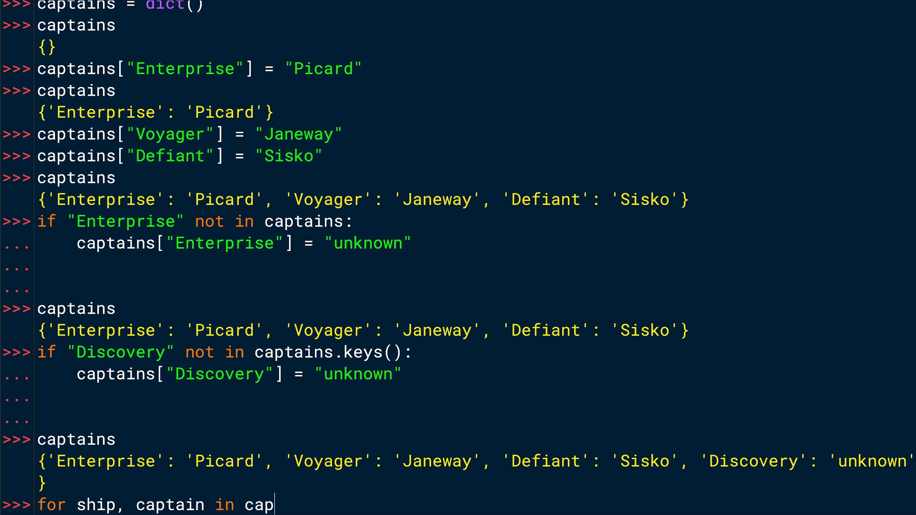
{"action": "type", "text": "tains."}
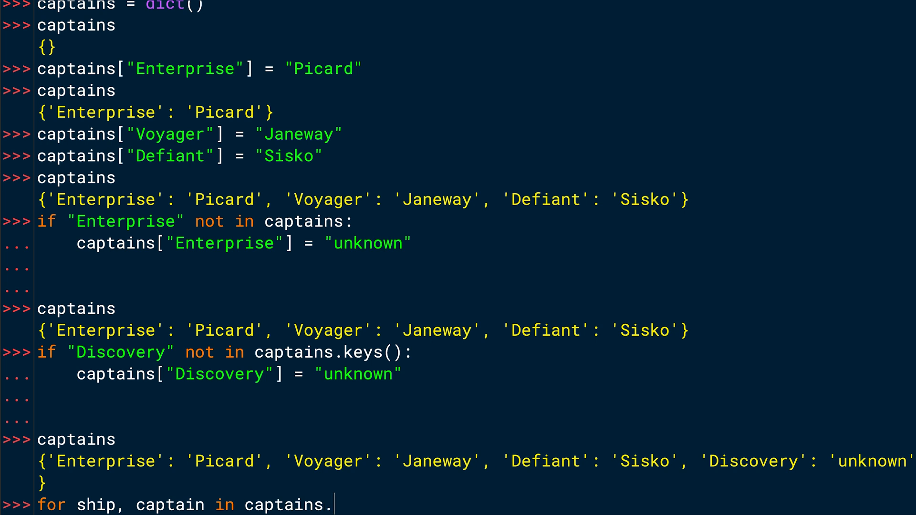
{"action": "type", "text": "items():"}
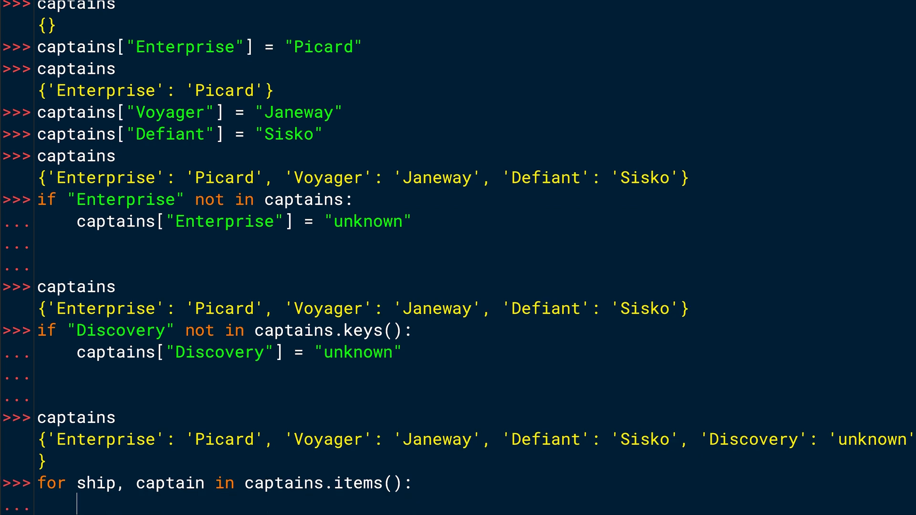
Write print(f"The {ship} is captained by {captain}.") and run the loop, listing all four ships' captains
{"action": "type", "text": "print("}
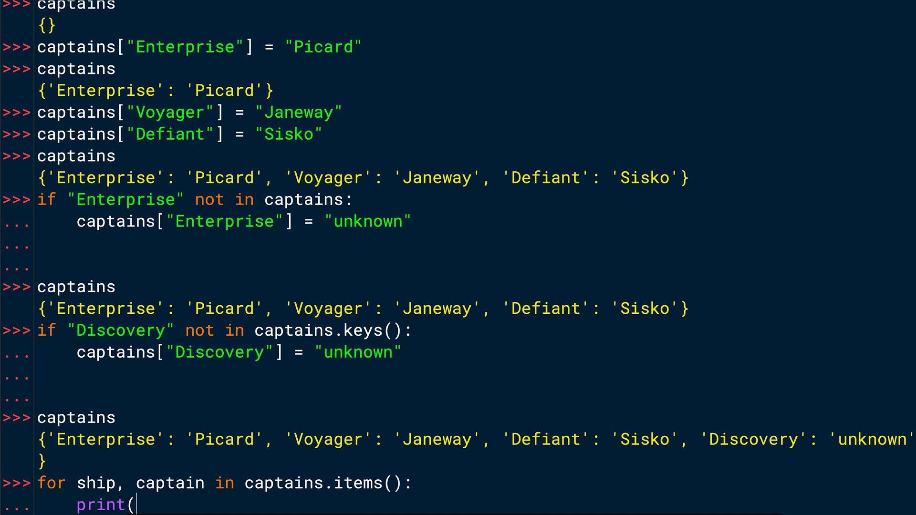
{"action": "type", "text": "f\""}
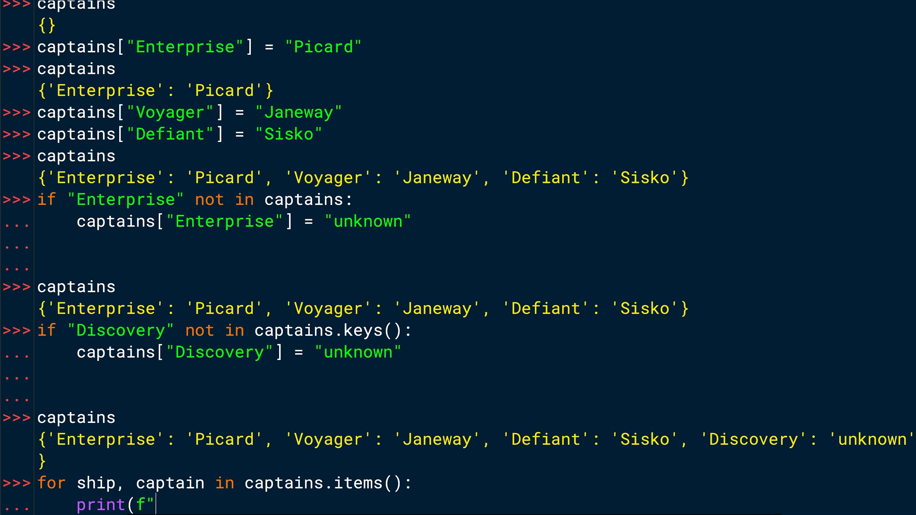
{"action": "type", "text": "The"}
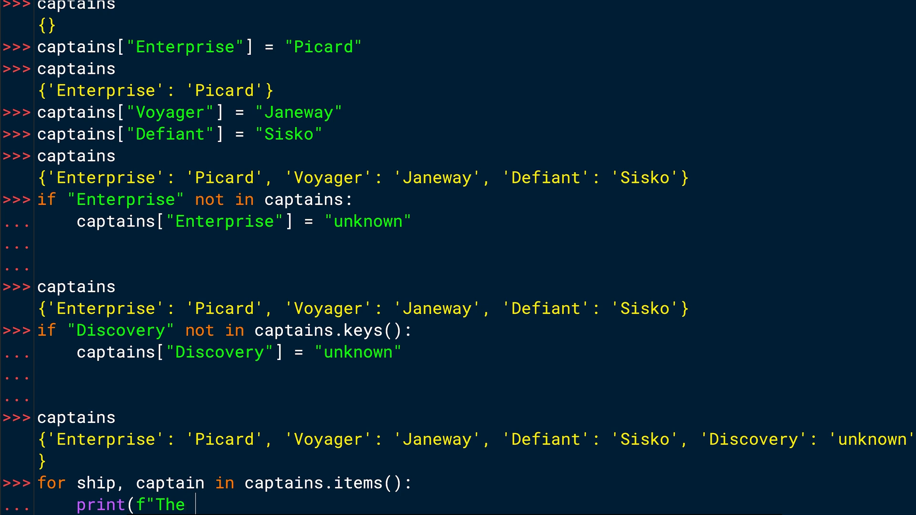
{"action": "type", "text": "{sh"}
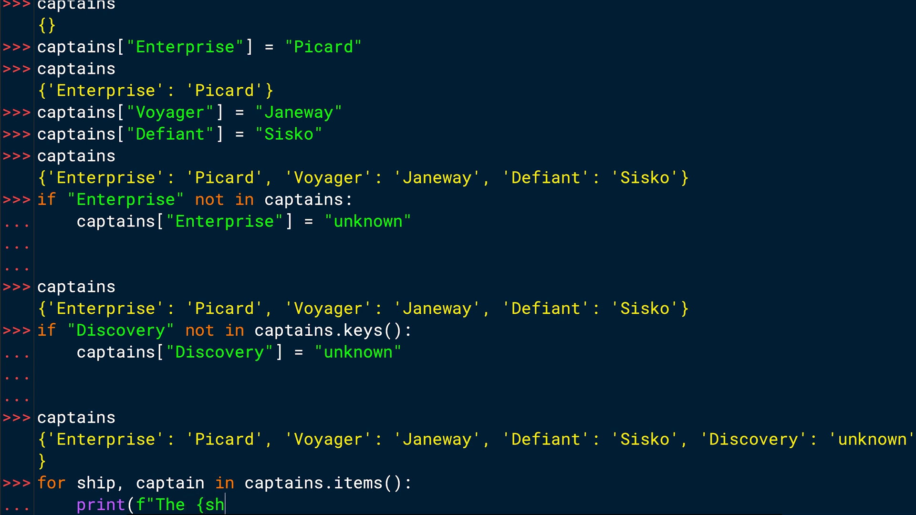
{"action": "type", "text": "ip} is"}
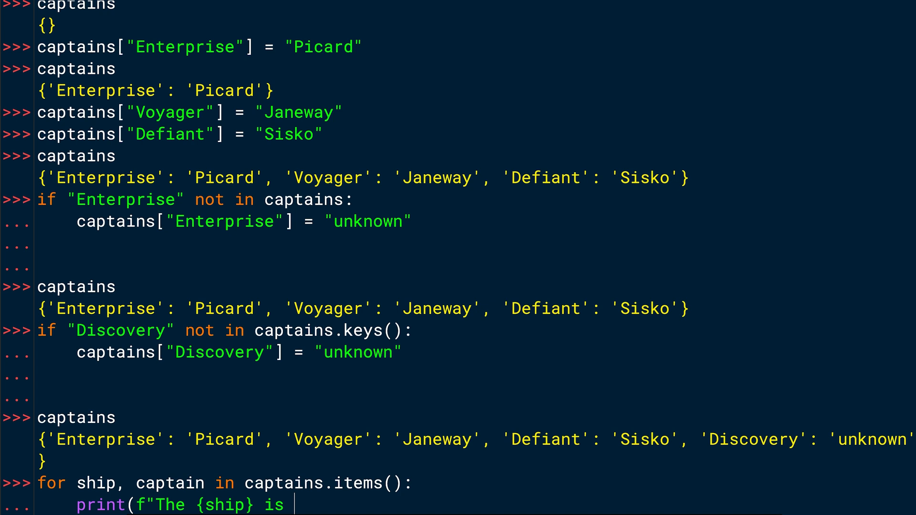
{"action": "type", "text": "captained"}
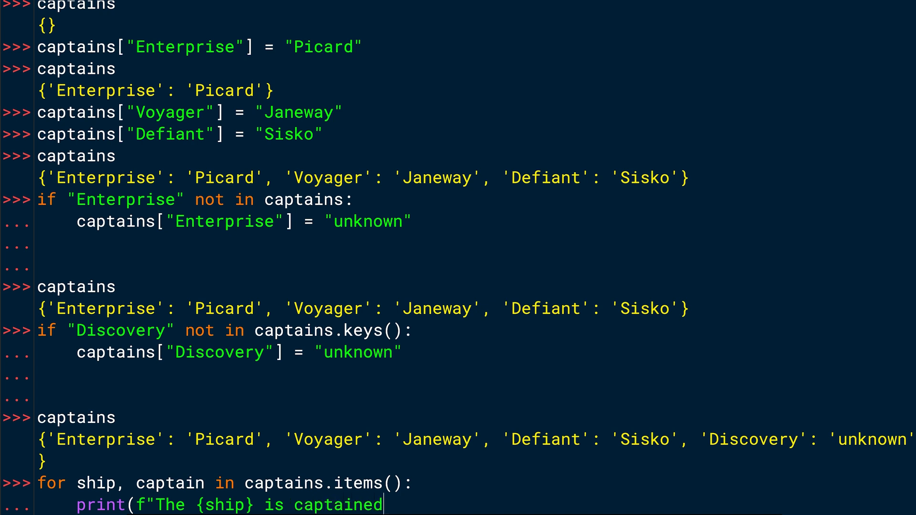
{"action": "type", "text": "by"}
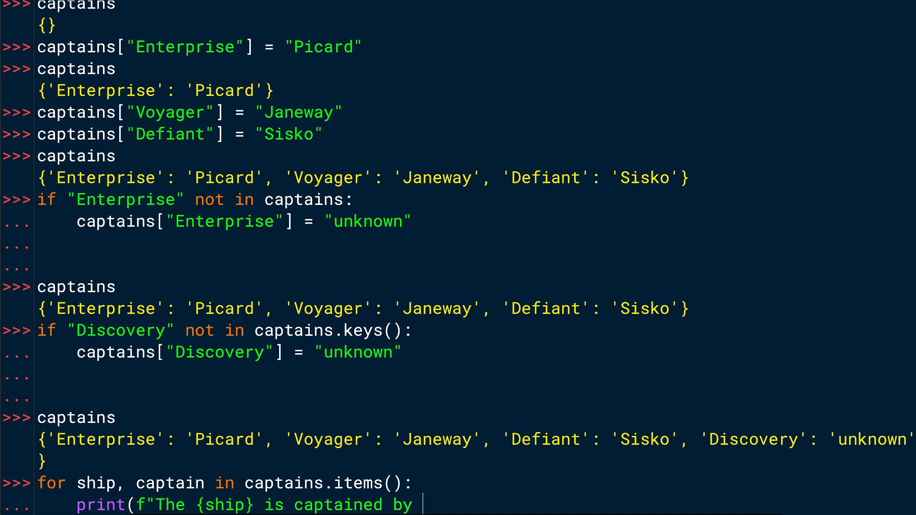
{"action": "type", "text": "{ca"}
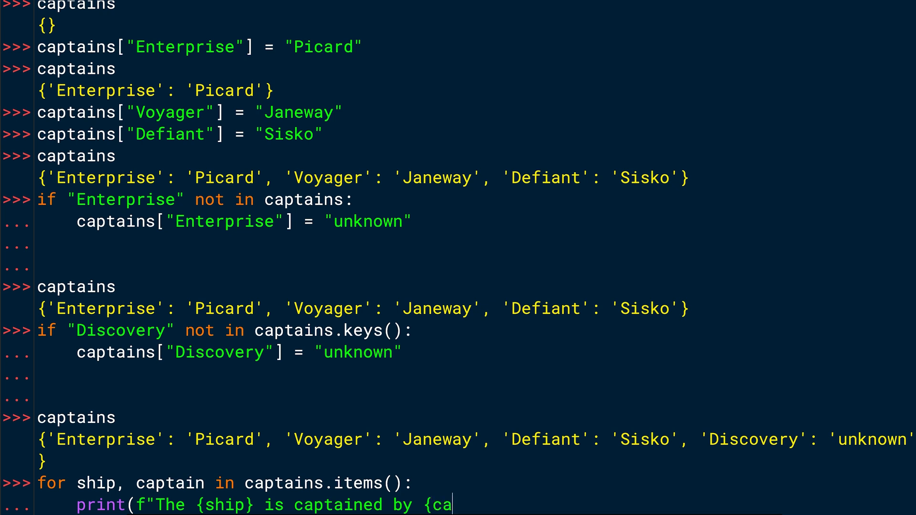
{"action": "type", "text": "ptain}"}
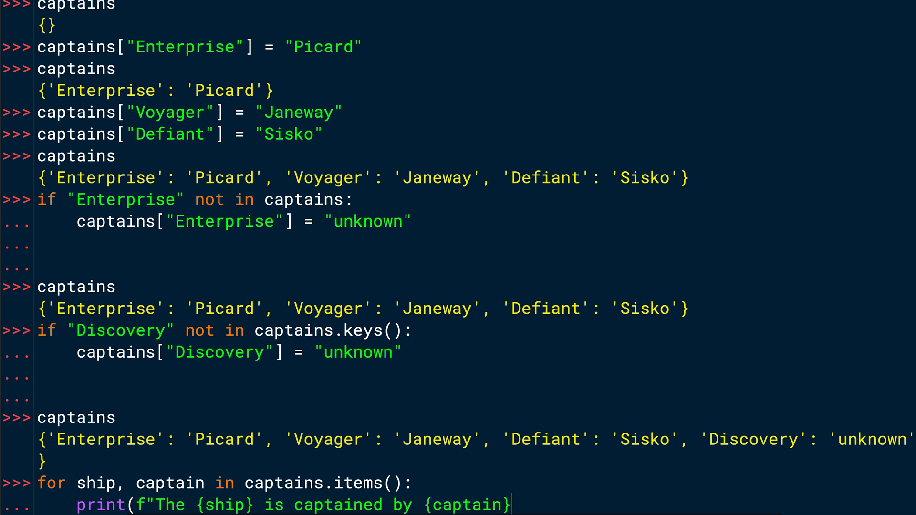
{"action": "type", "text": ".\""}
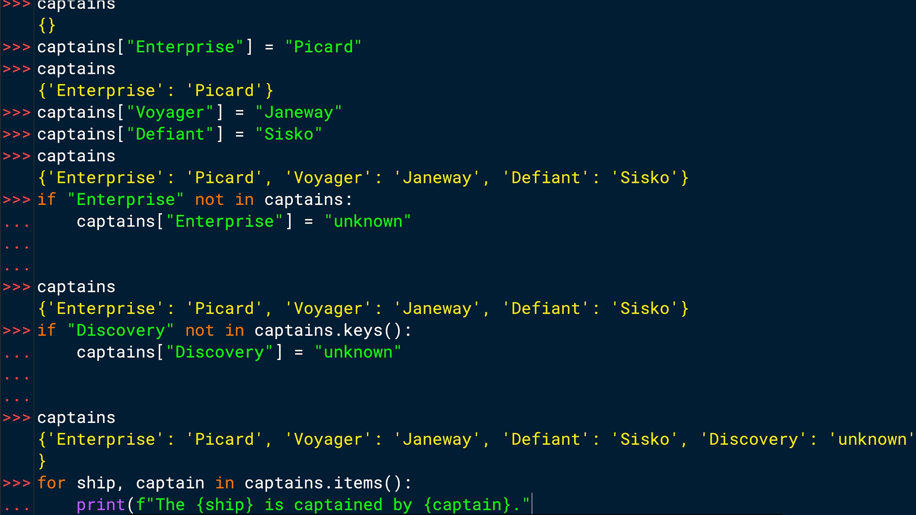
{"action": "type", "text": ")"}
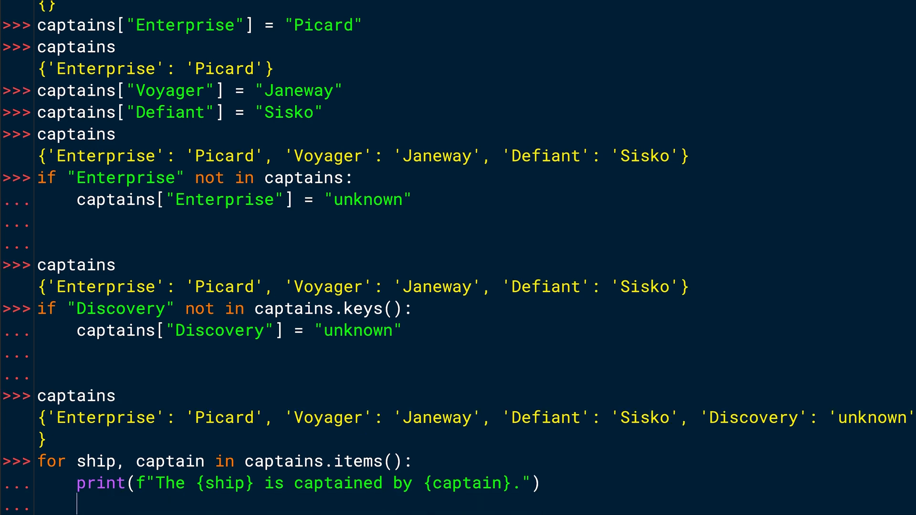
{"action": "key", "text": "Return"}
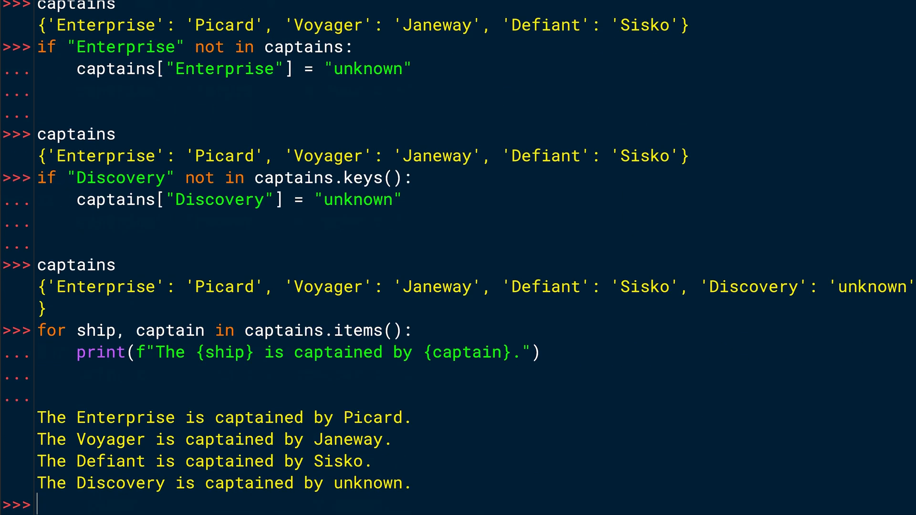